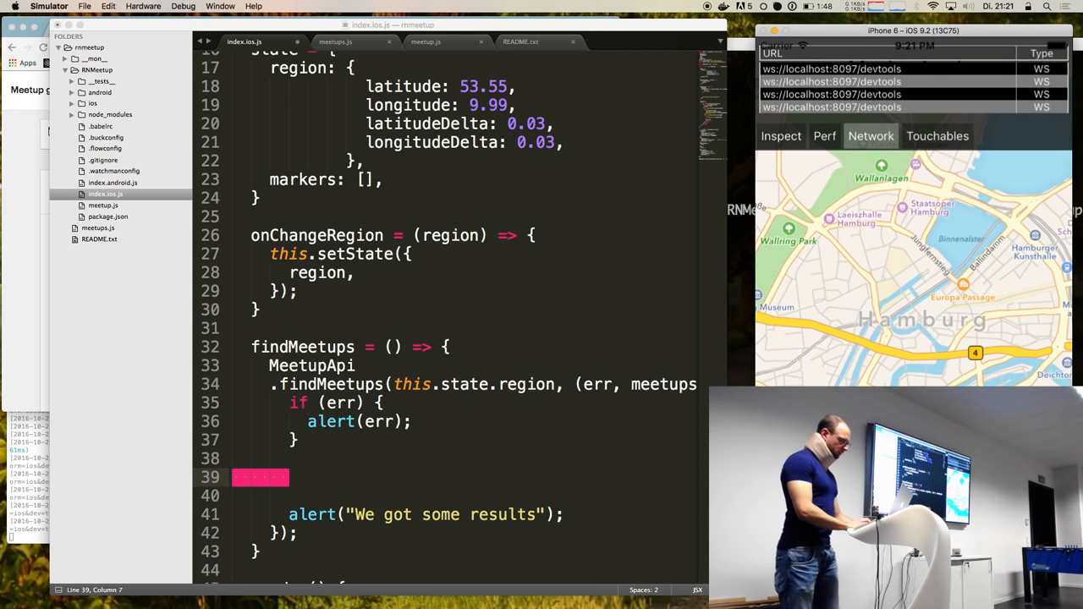
# - On line 39, begin let markers = meetups.map((m) => { return { } })
pyautogui.click(440, 474)
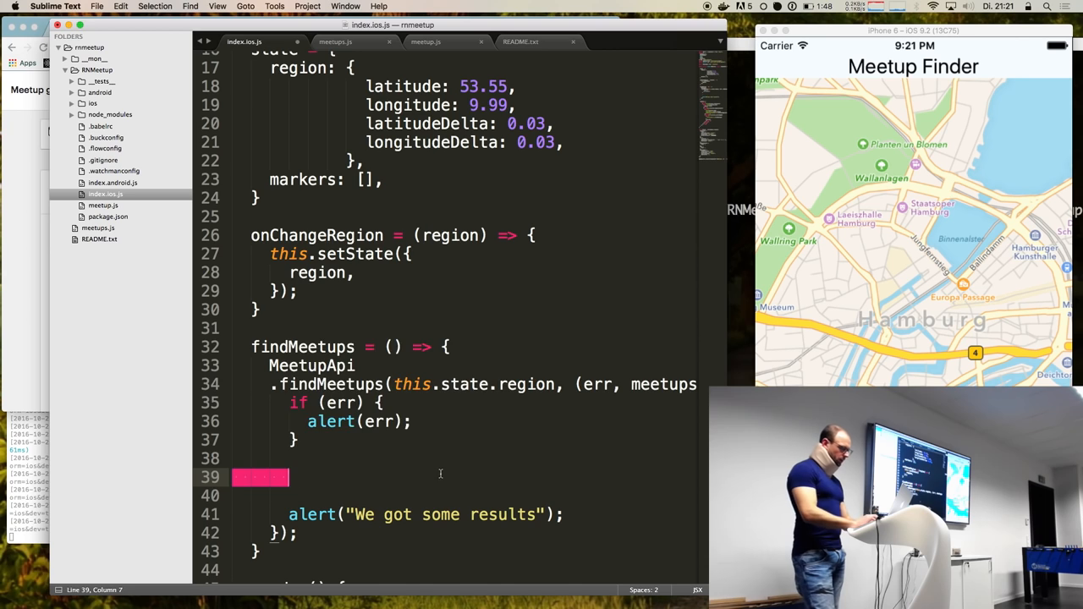
pyautogui.write('let markers = m')
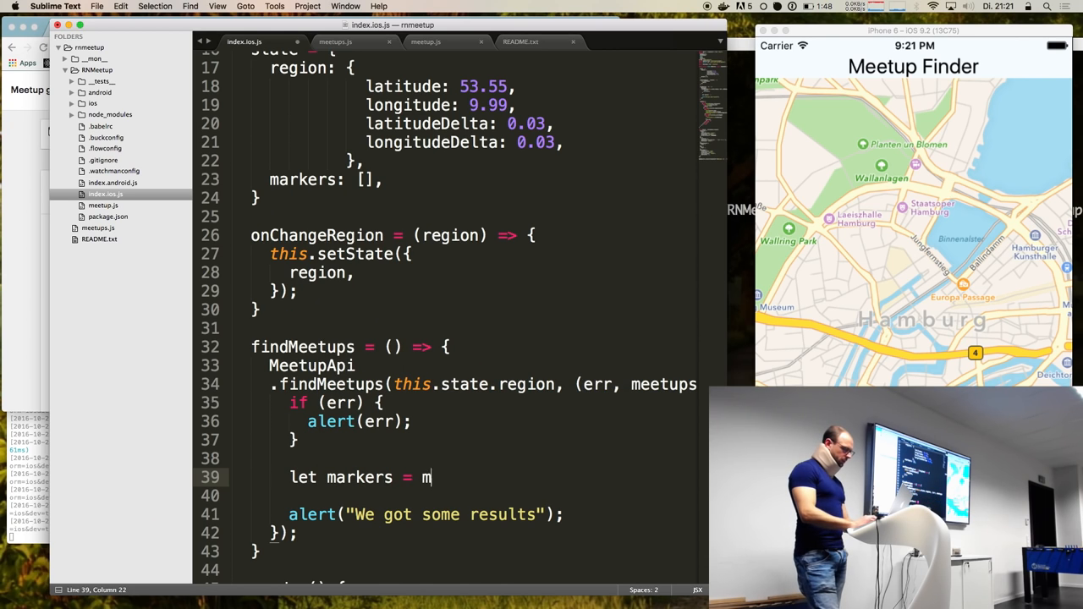
pyautogui.write('eet')
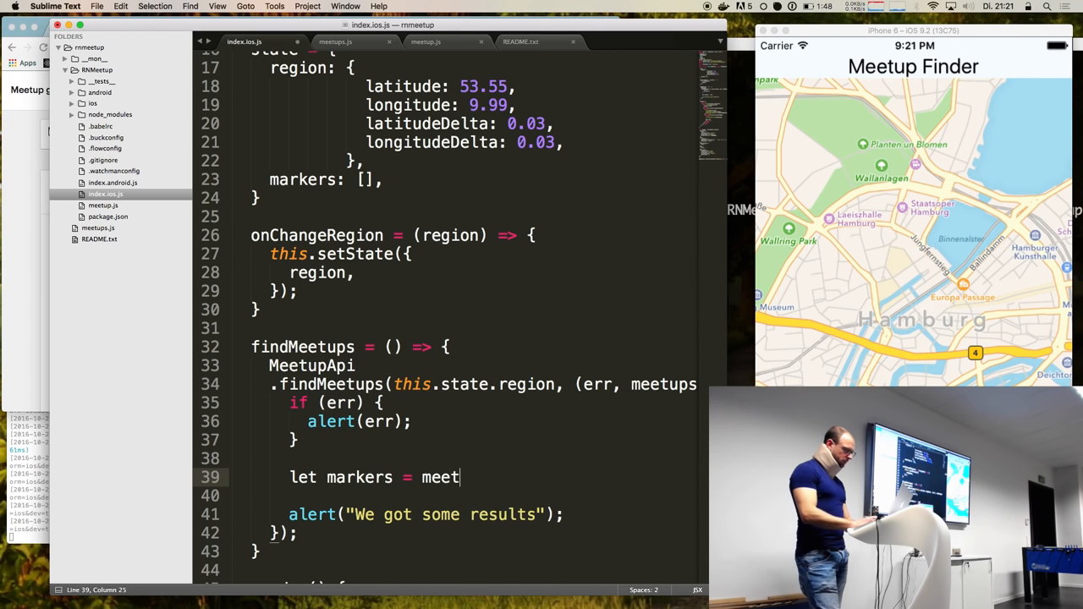
pyautogui.write('ups.')
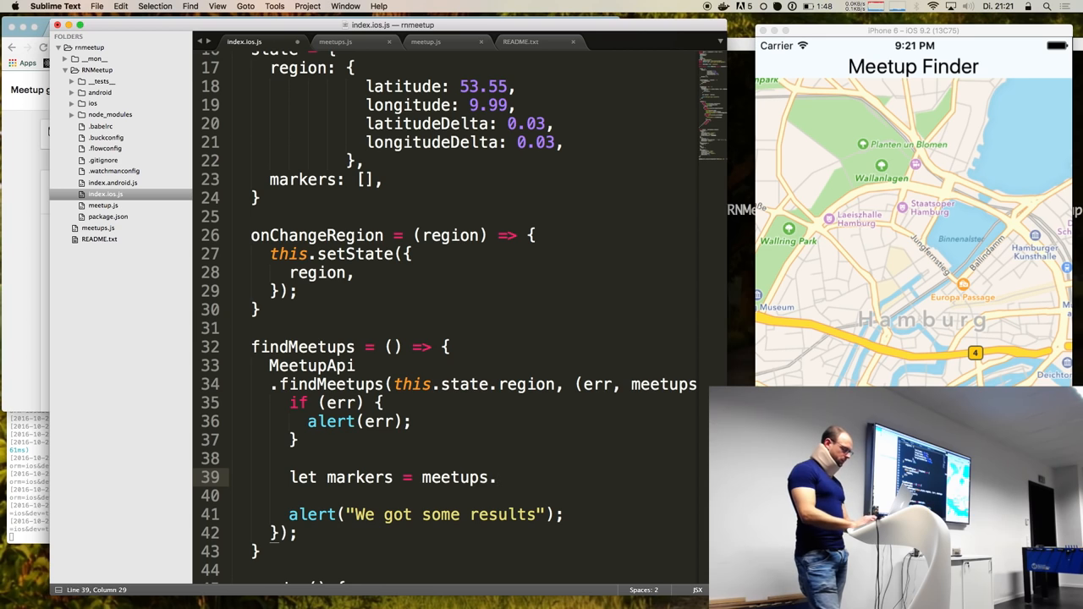
pyautogui.write('.map(m)')
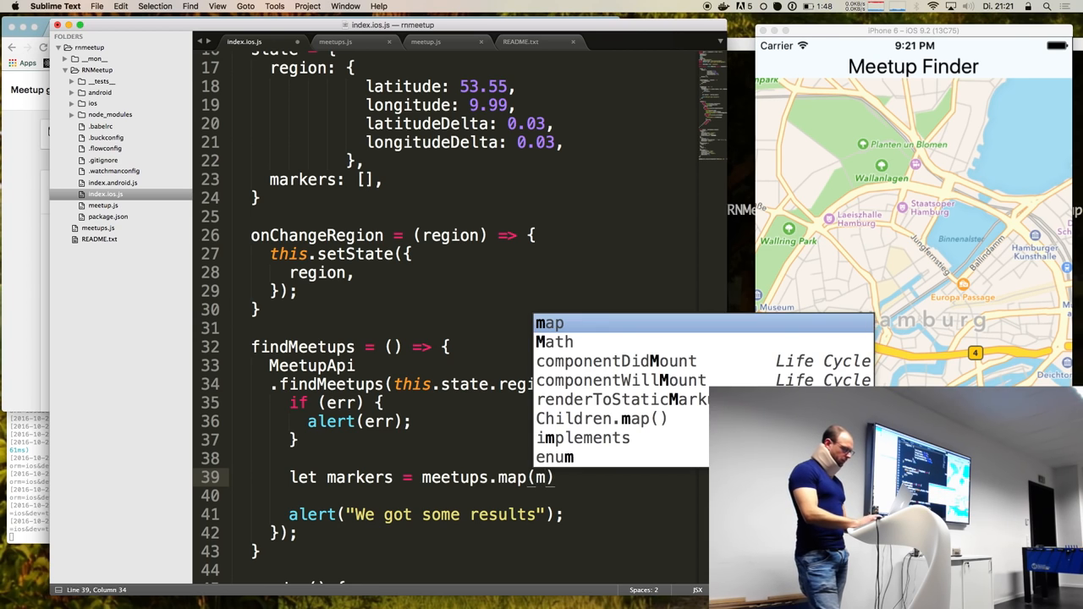
pyautogui.write('(')
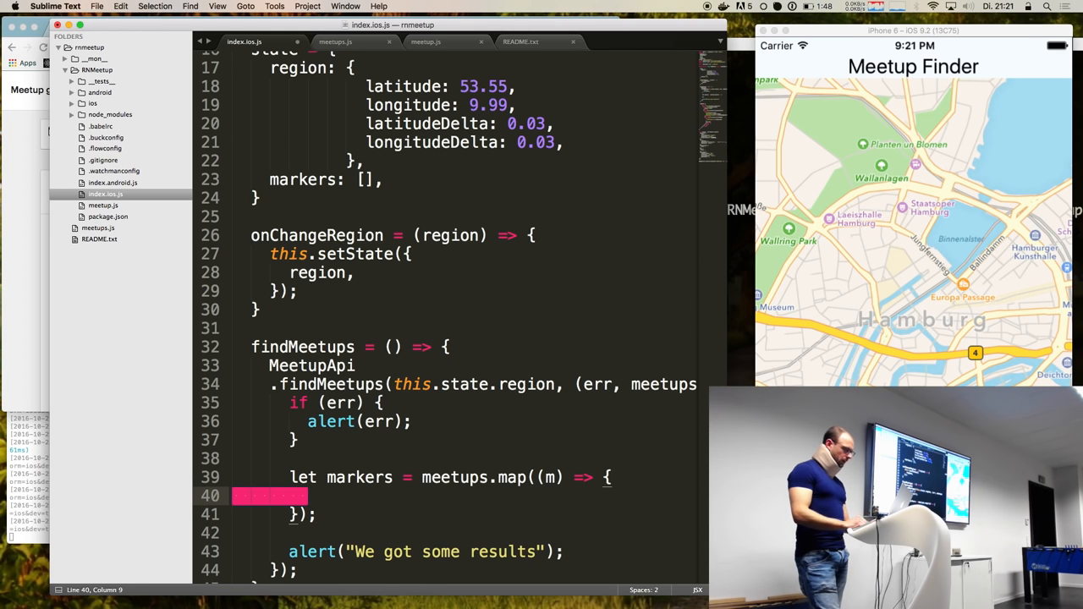
pyautogui.write('return ()')
pyautogui.write('m')
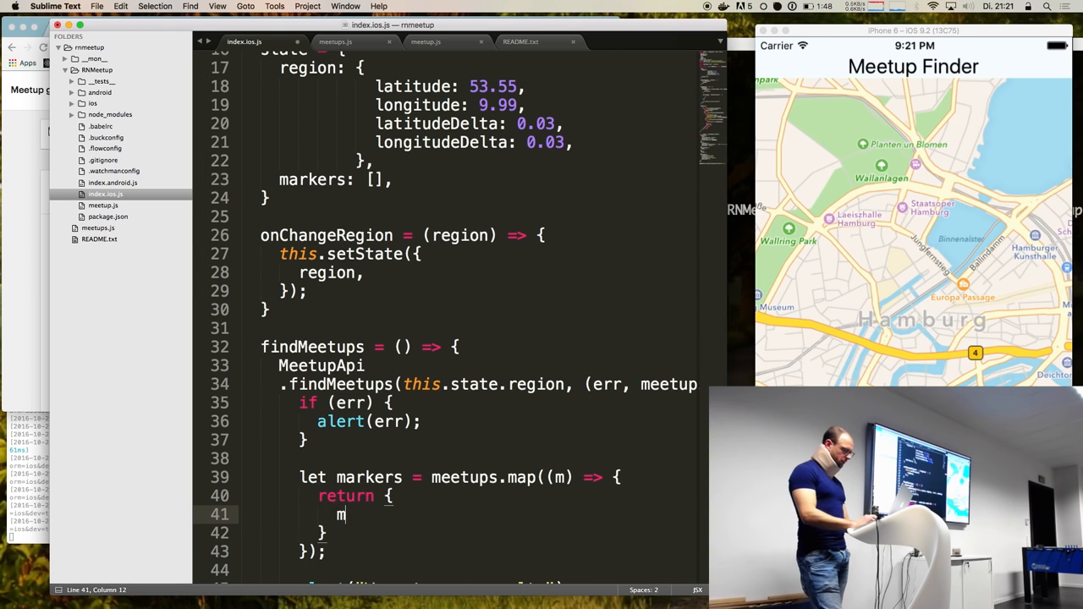
pyautogui.write('itle:')
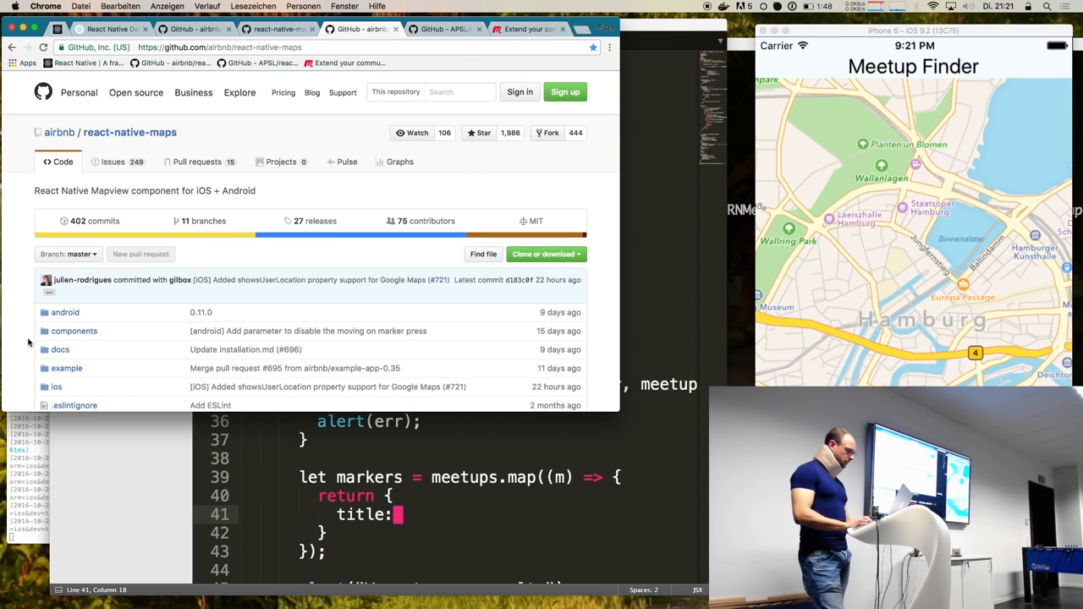
# - Find the react-native-maps marker docs and select the description prop in the table
pyautogui.write('mee')
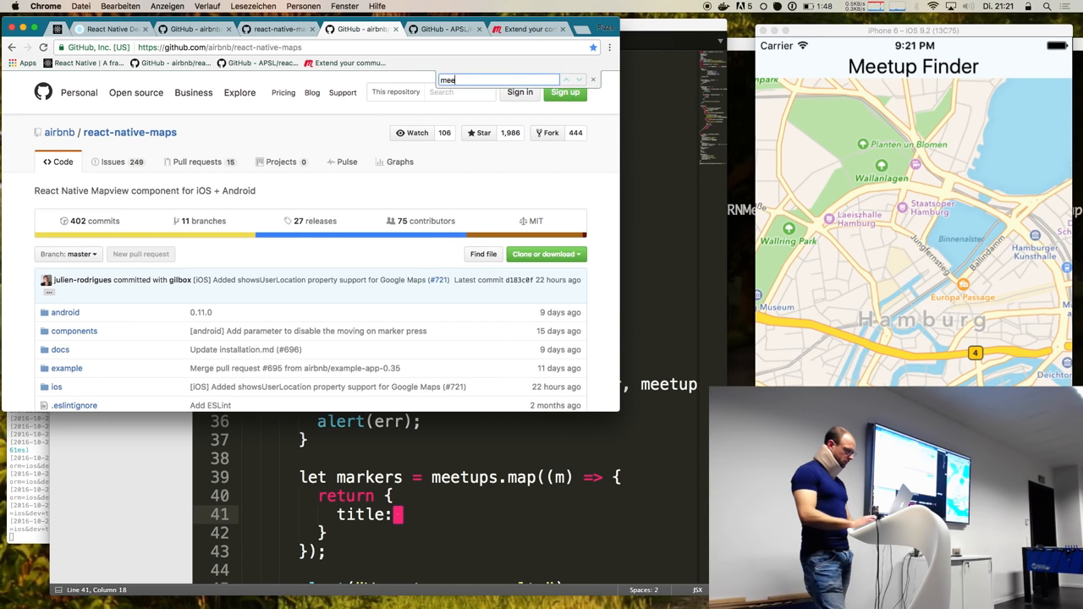
pyautogui.write('maps')
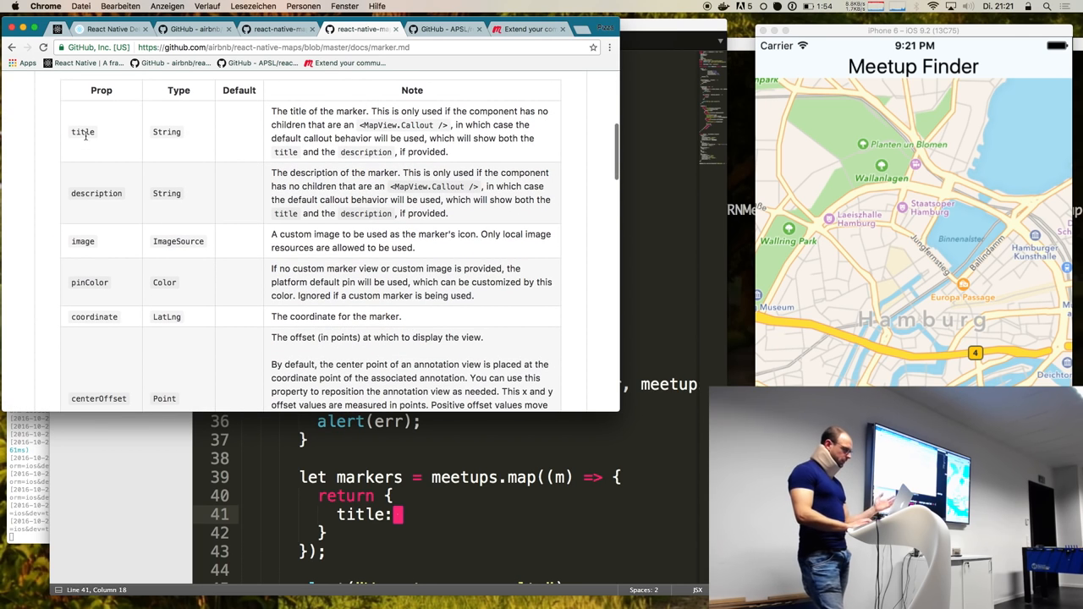
pyautogui.doubleClick(96, 193)
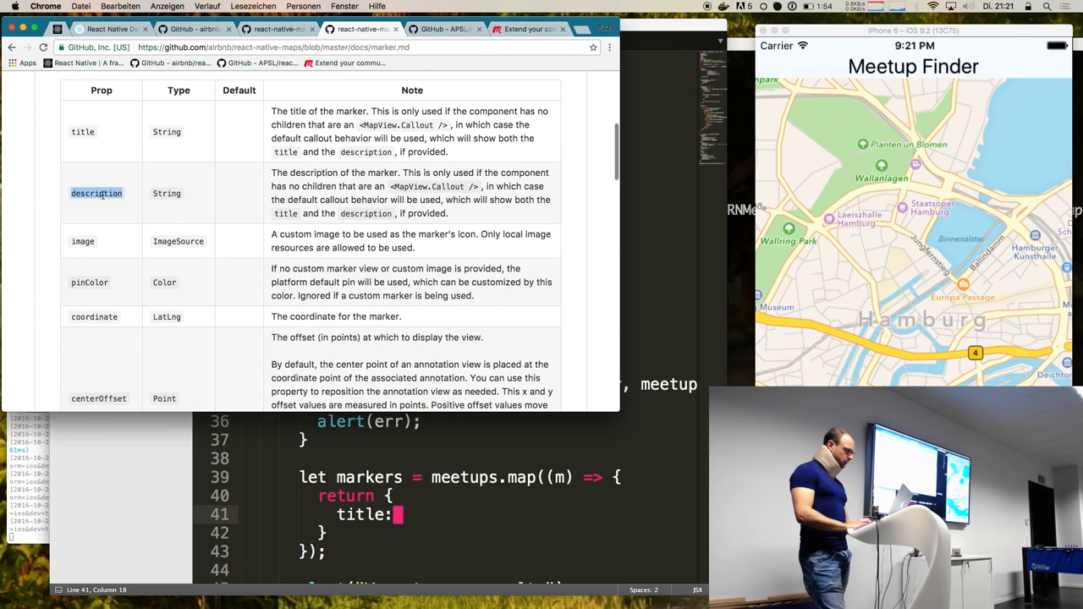
pyautogui.scroll(-3)
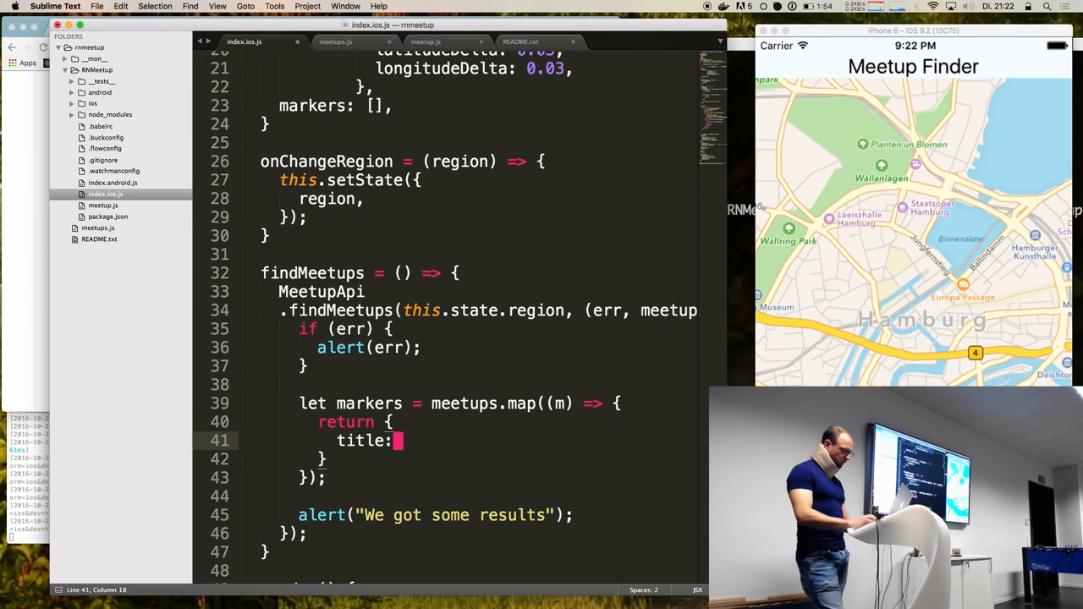
# - Add console.log(m) and return title: m.name and description: m.description
pyautogui.write('m.')
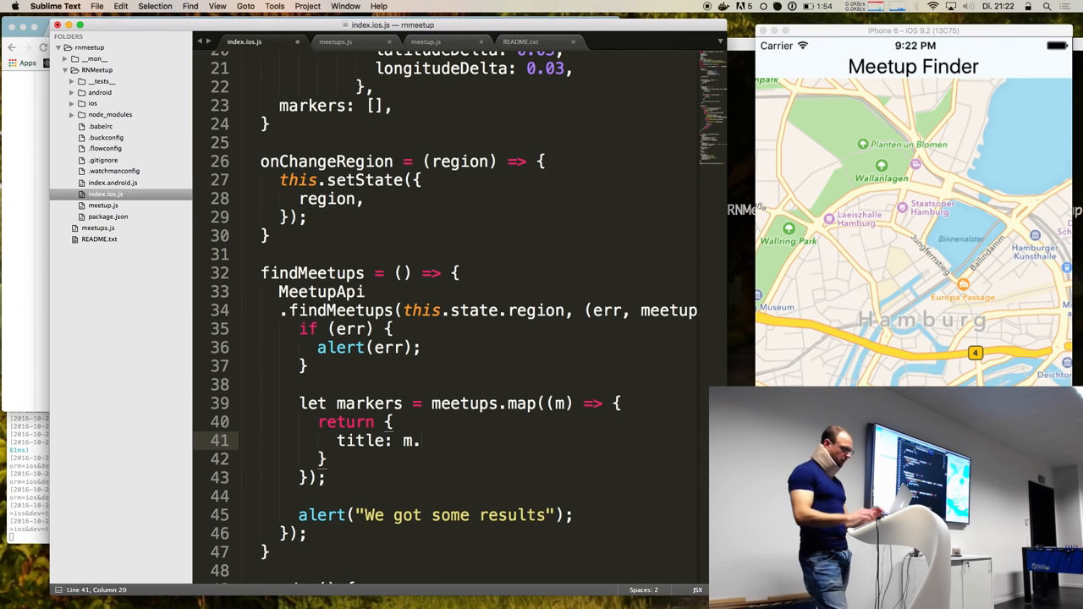
pyautogui.write('console.')
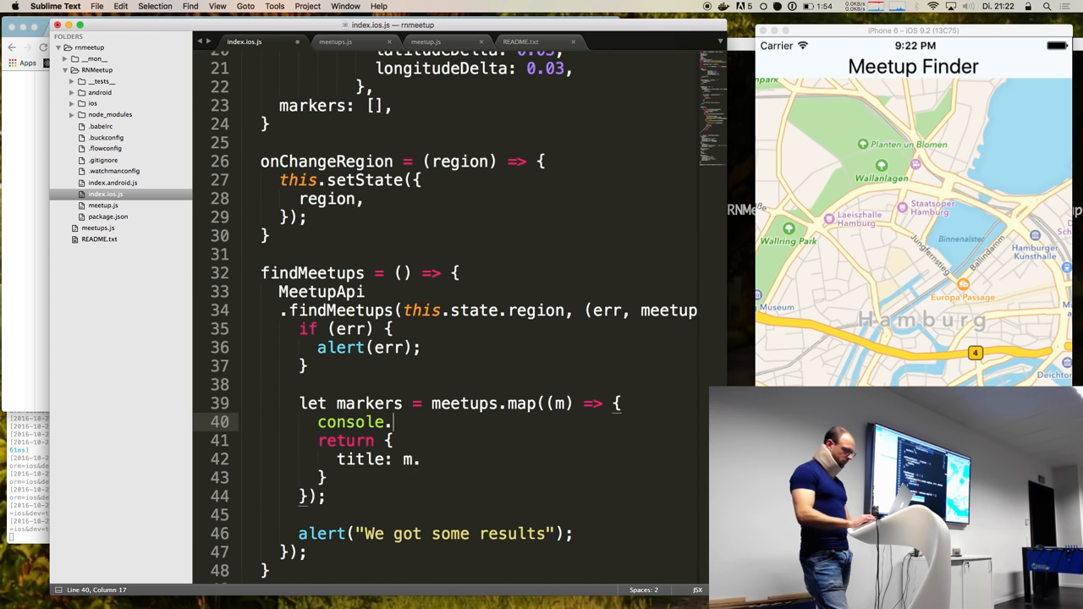
pyautogui.write('log(m);')
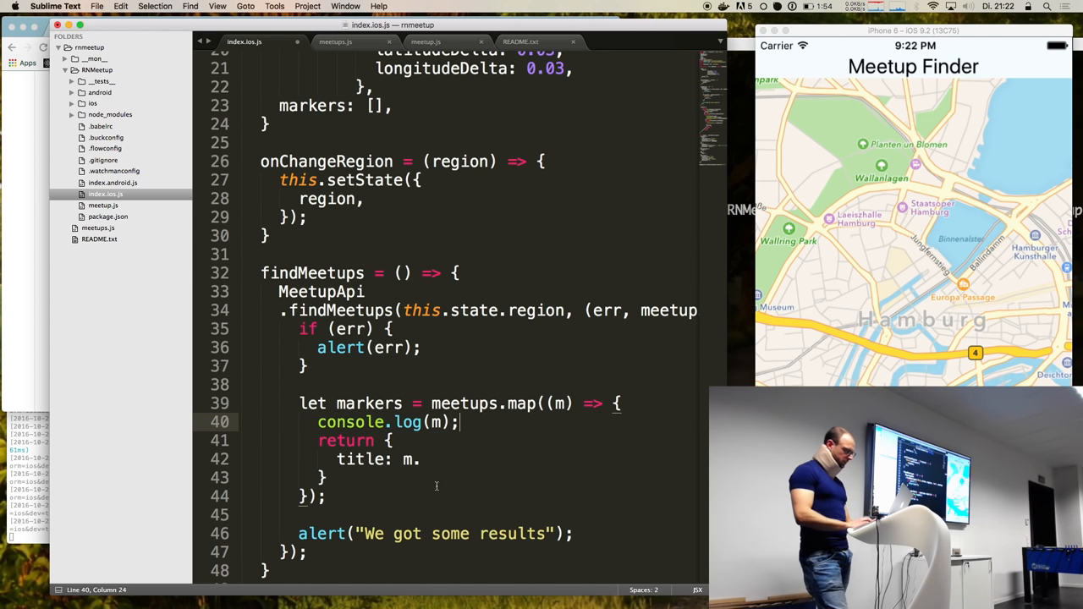
pyautogui.write('.title')
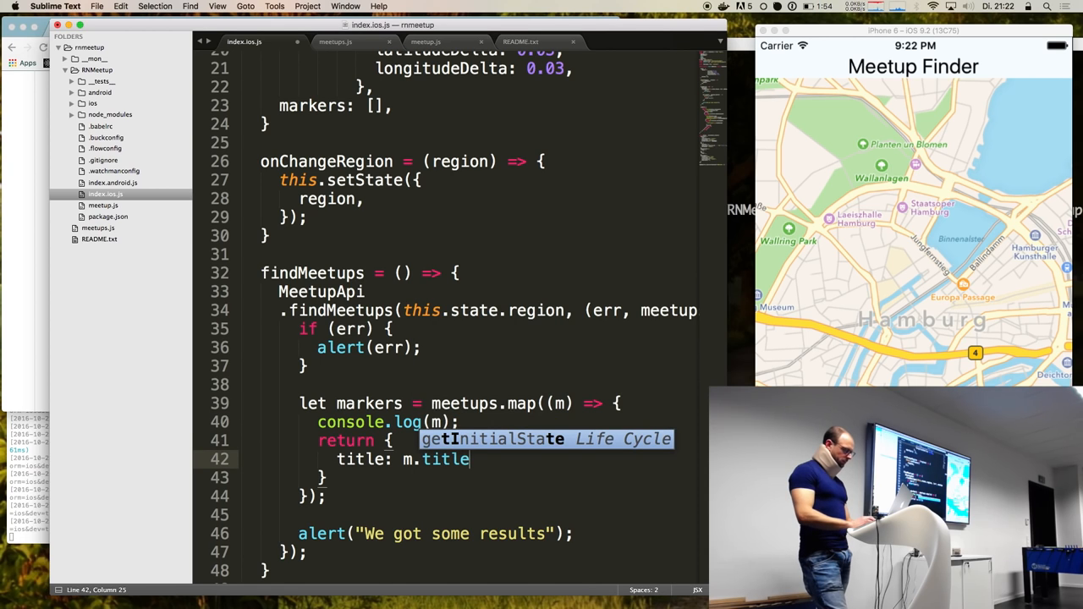
pyautogui.write('name,')
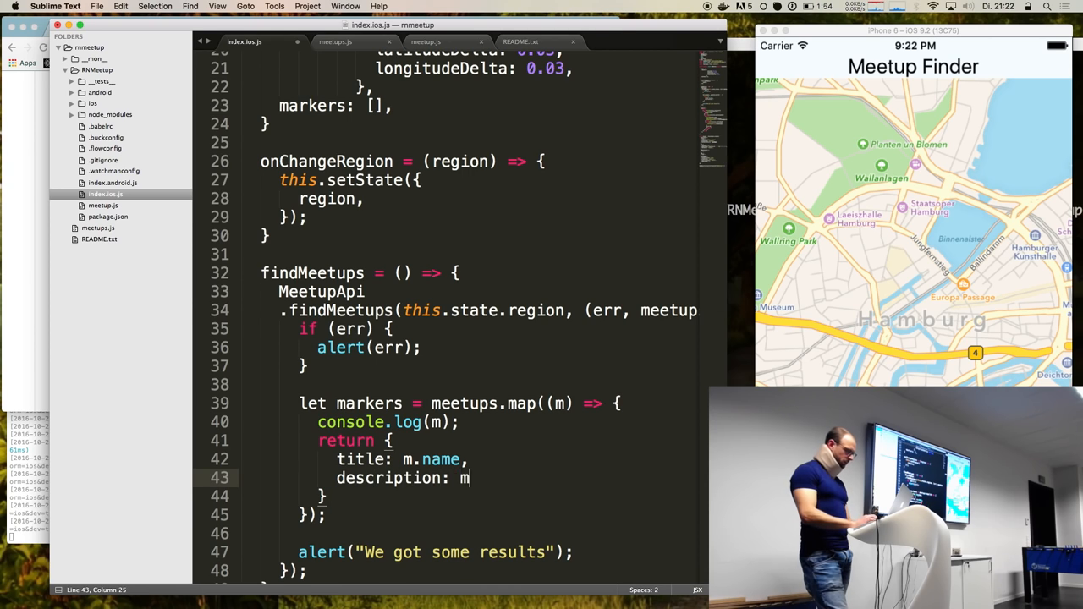
pyautogui.write('.description,')
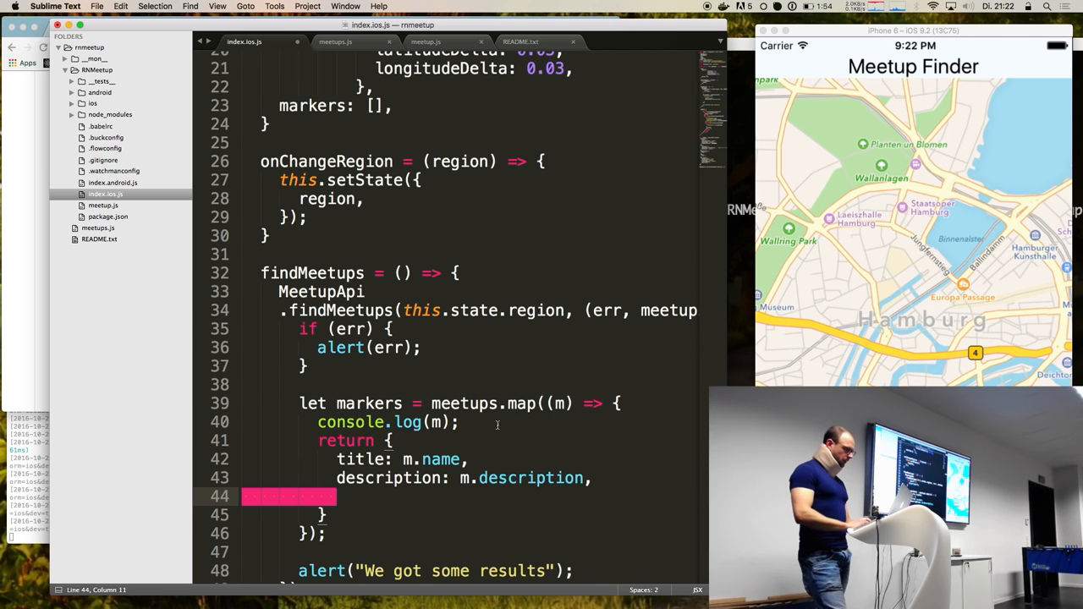
# - Add a coordinate with latitude m.venue.lat and longitude m.venue.lon
pyautogui.write('c')
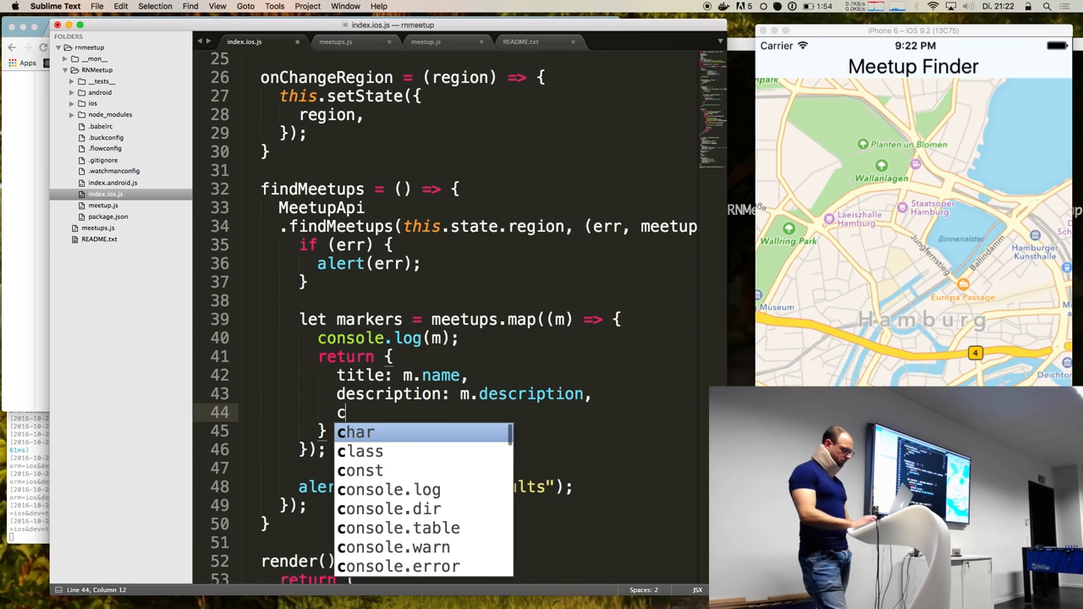
pyautogui.write('oordin')
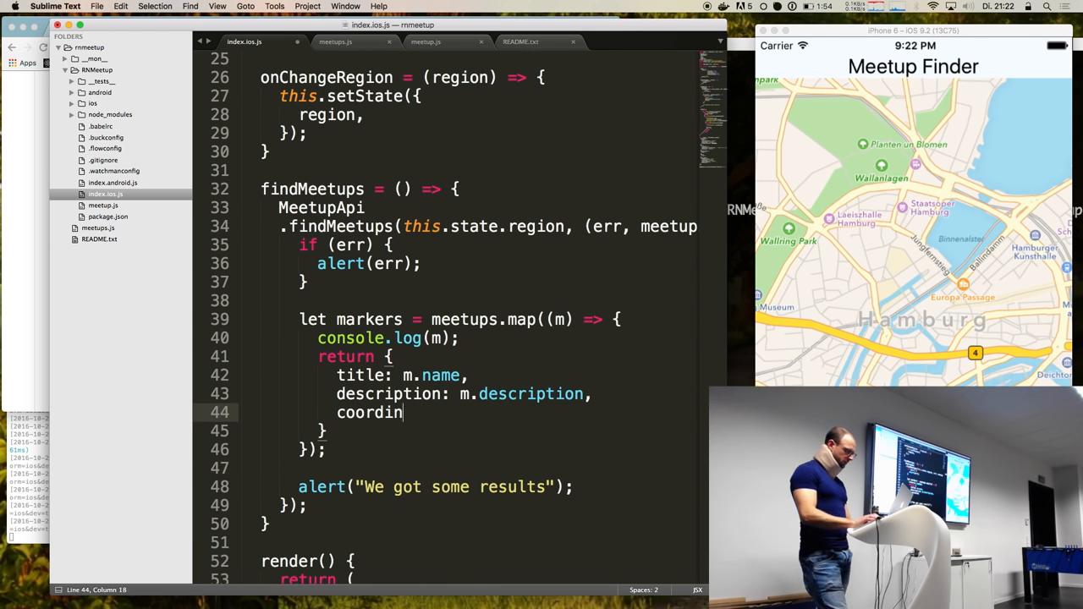
pyautogui.write('ate')
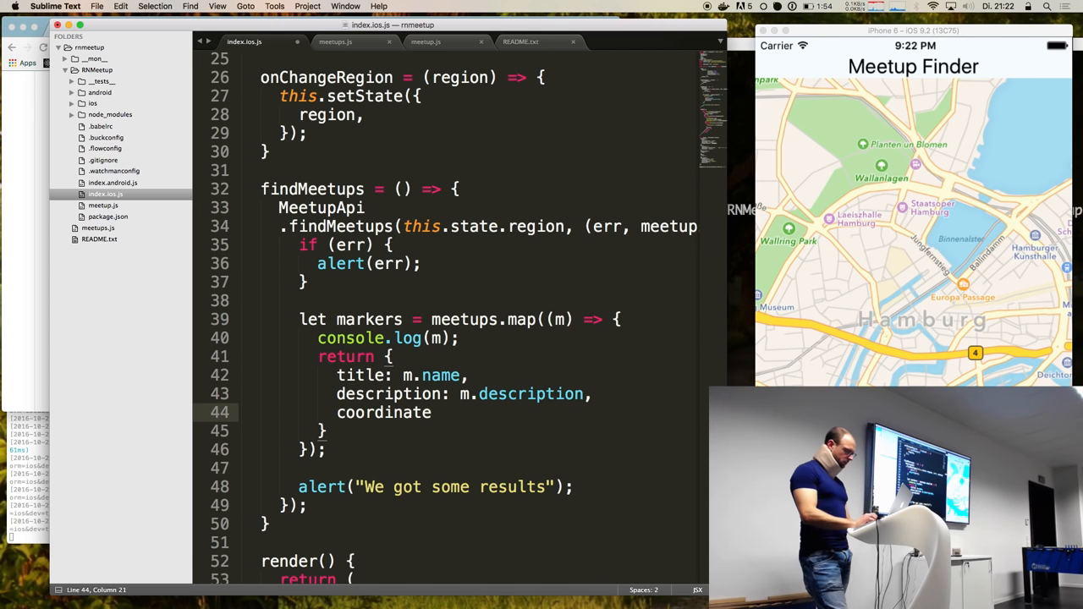
pyautogui.write(': {}')
pyautogui.write('m.')
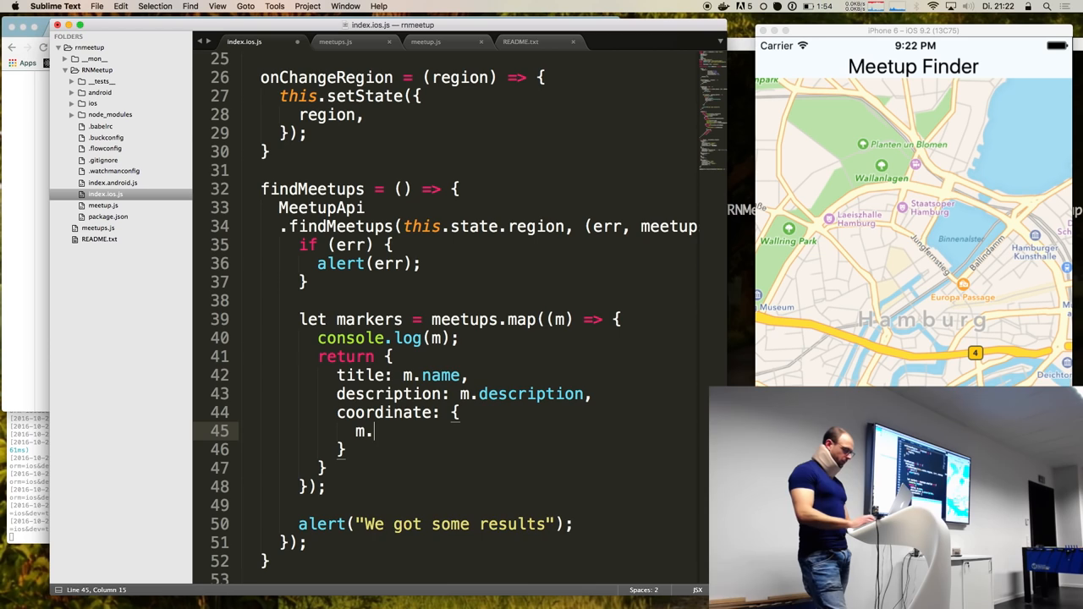
pyautogui.write('venue.')
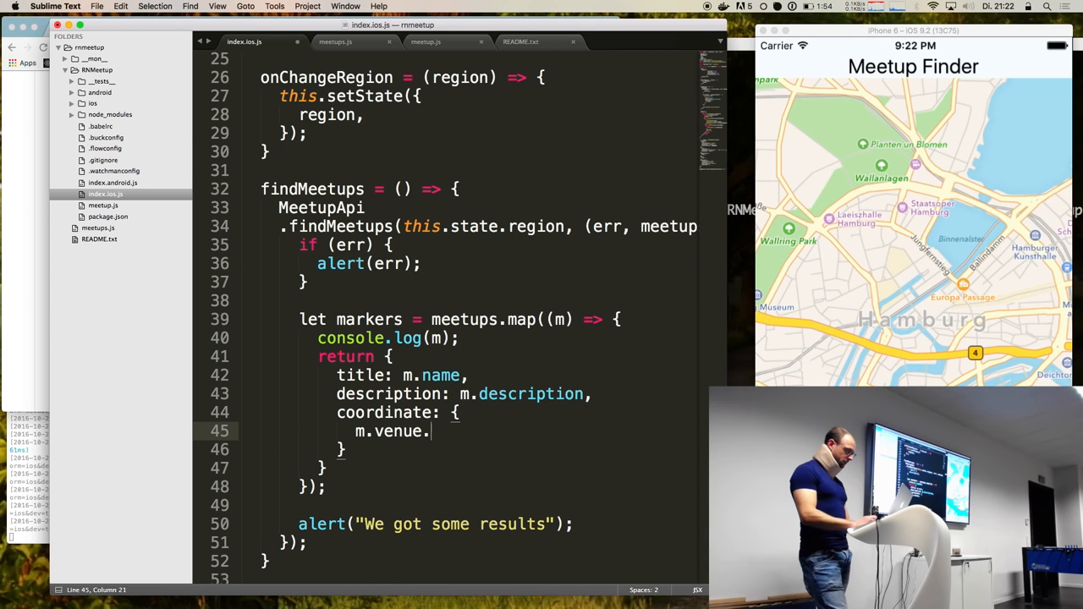
pyautogui.write('lat')
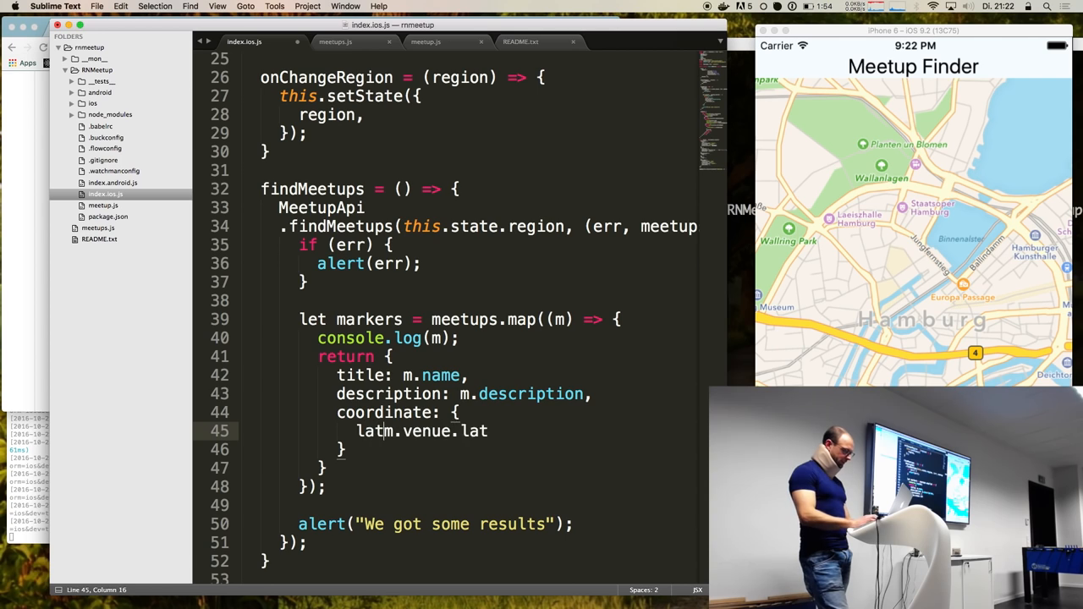
pyautogui.write('itude')
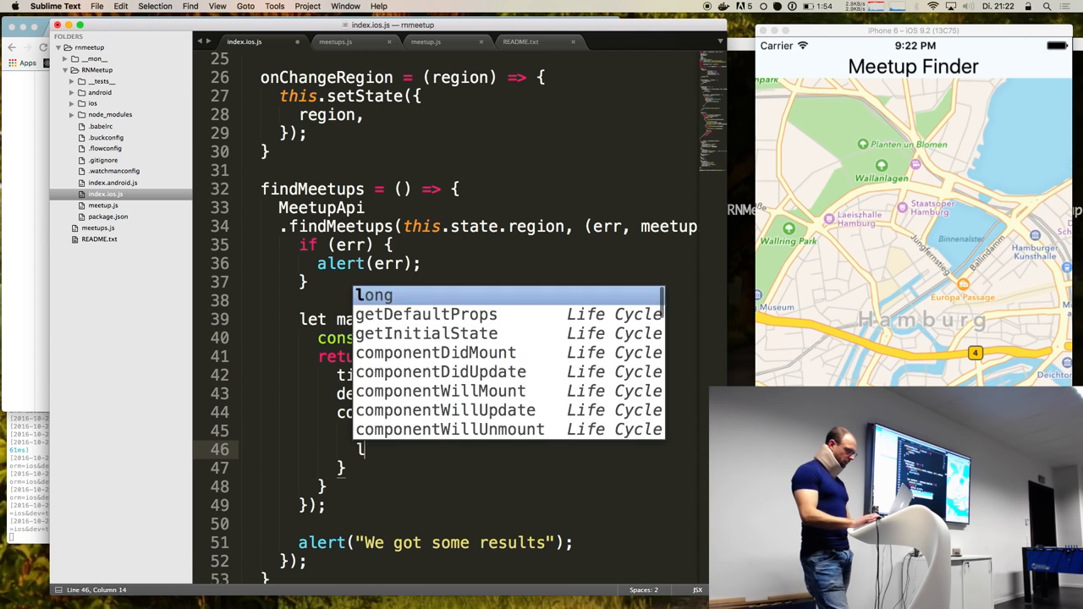
pyautogui.write('longitude:')
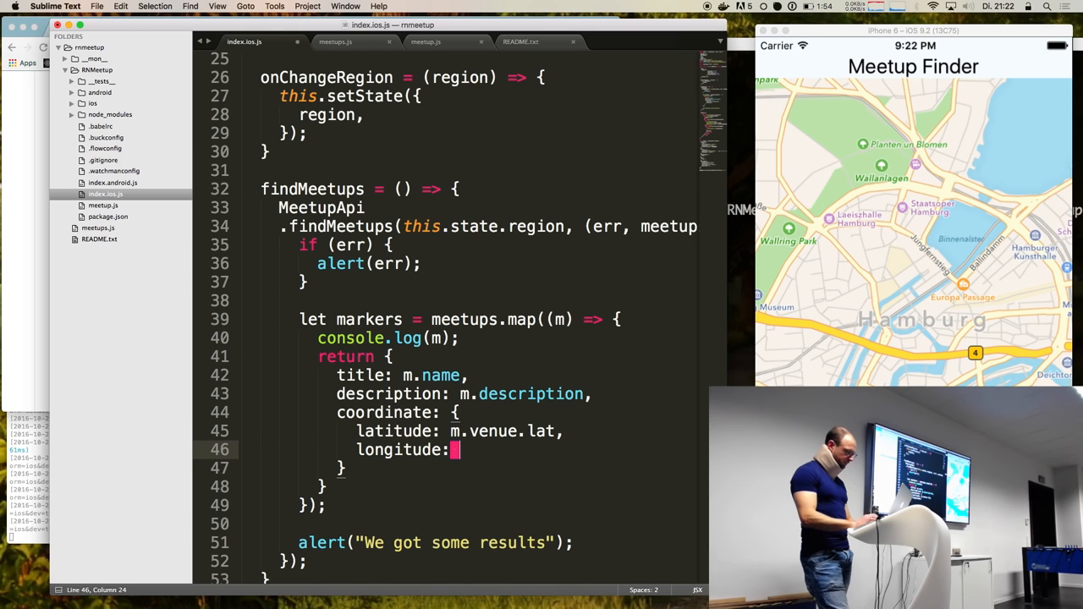
pyautogui.write('m.be')
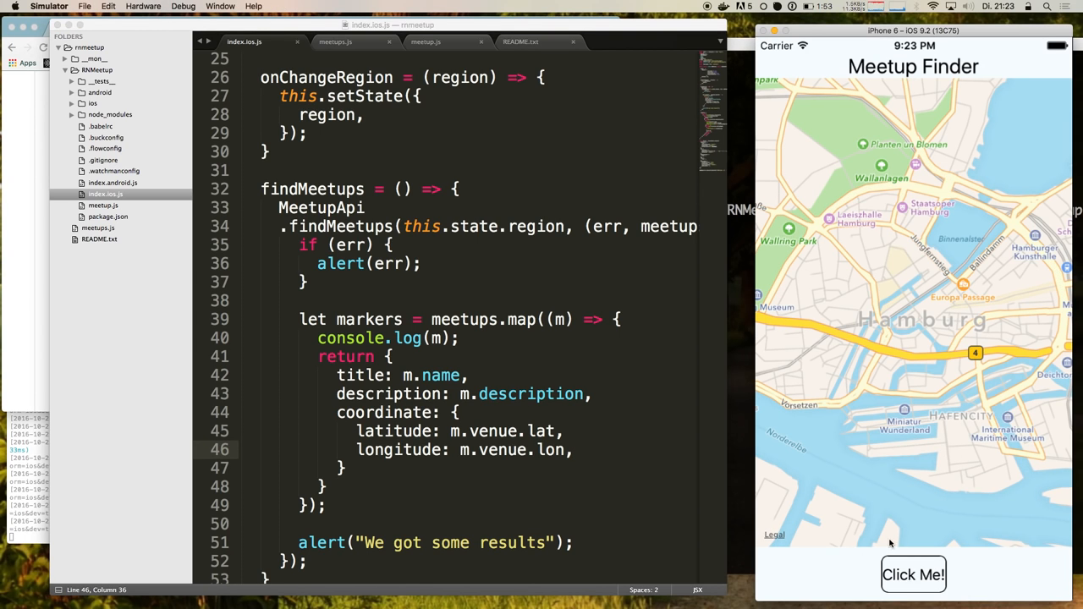
# - Tap Click Me! below the map to fetch meetups
pyautogui.click(913, 575)
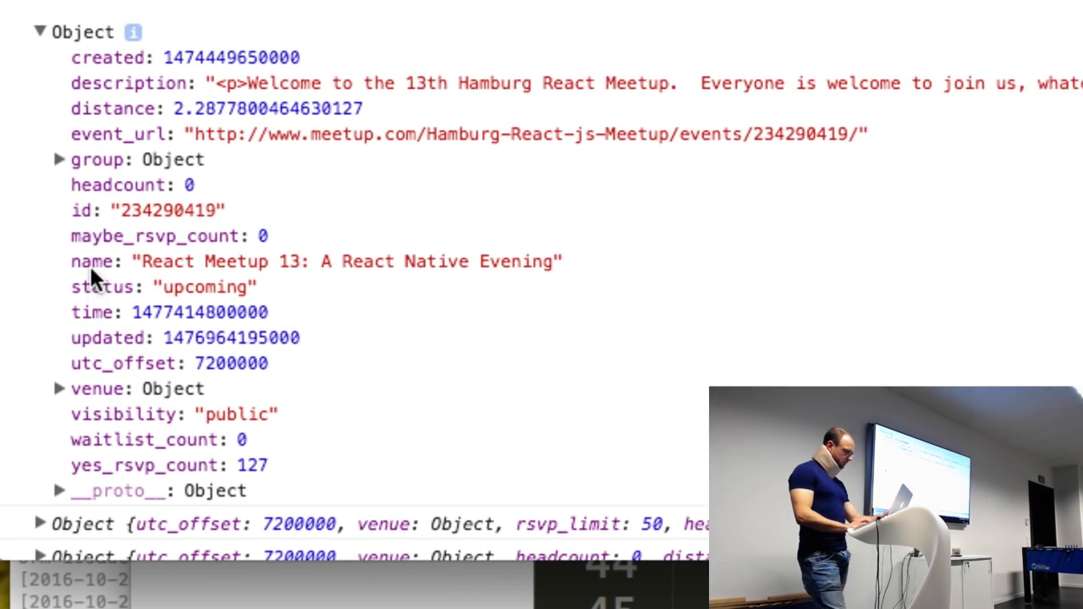
pyautogui.moveTo(89, 309)
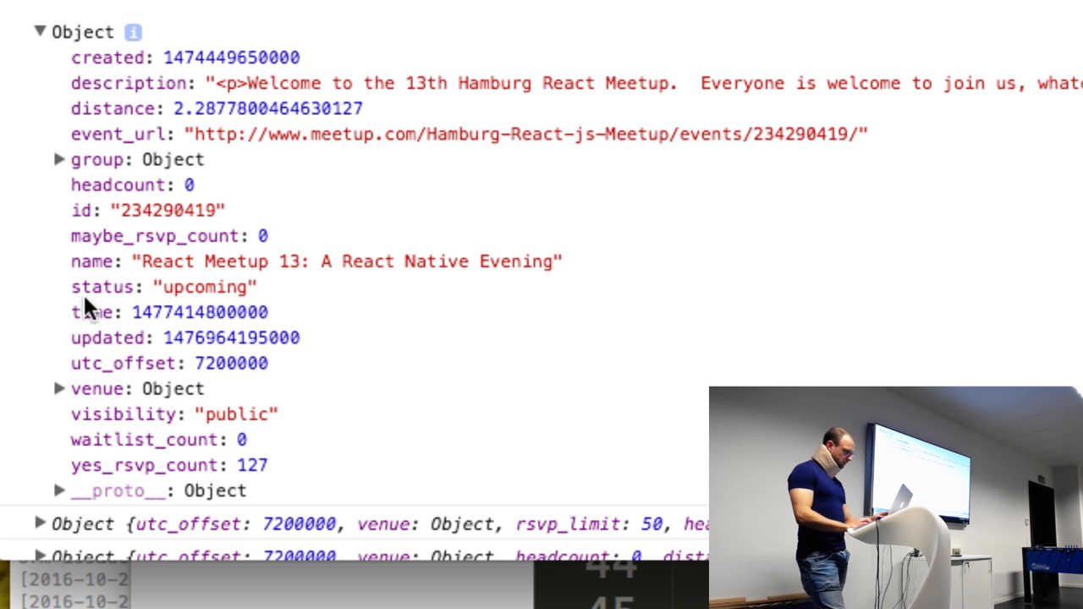
# - Expand the logged meetup's venue object to reveal its lat and lon
pyautogui.click(59, 388)
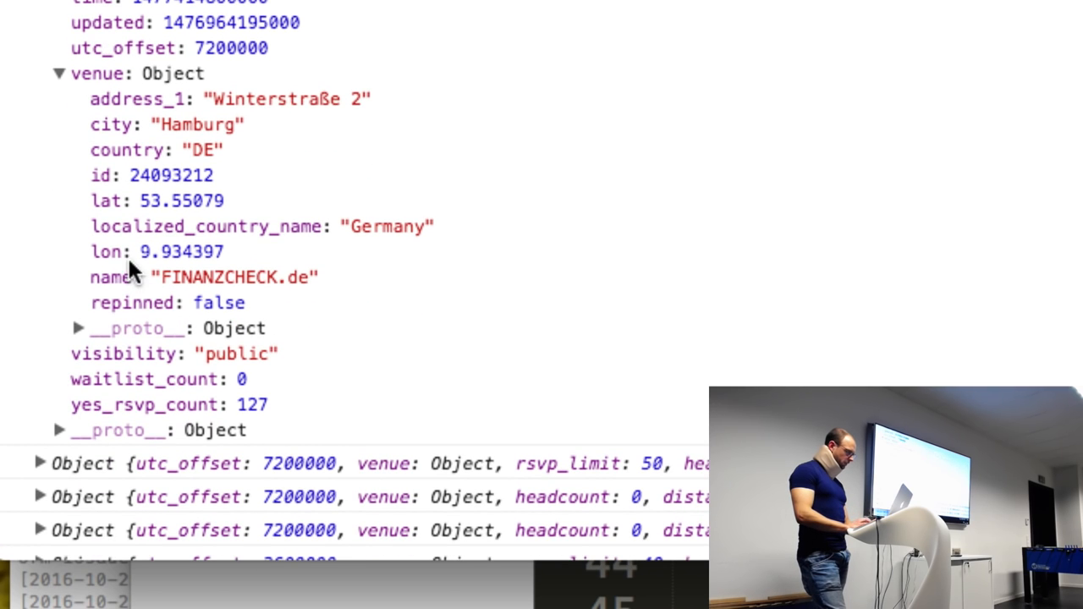
pyautogui.scroll(3)
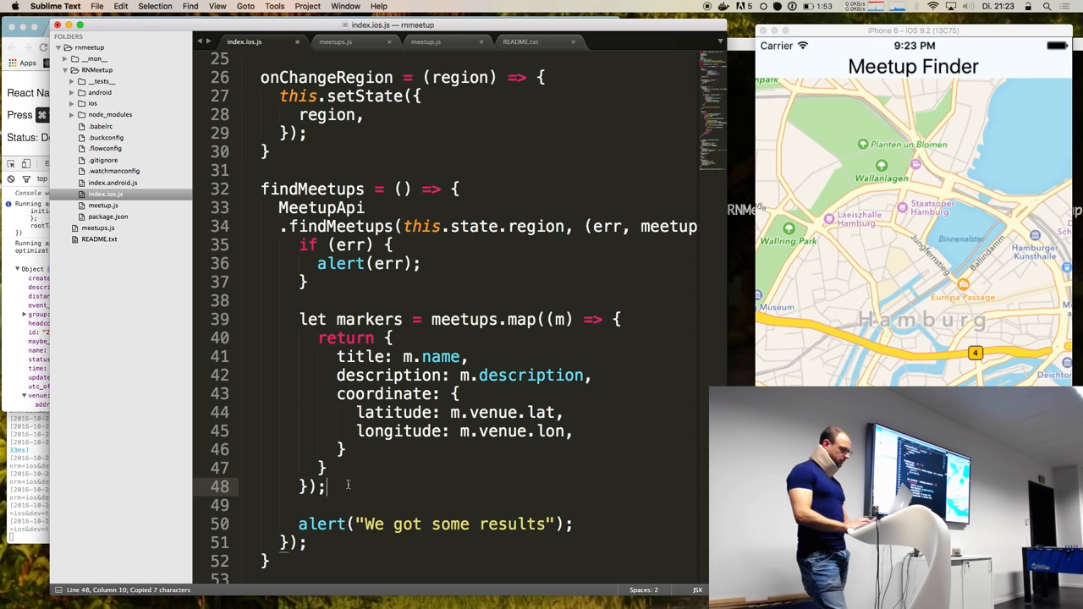
# - Add a debugger; statement as the first line of the meetups.map callback
pyautogui.scroll(-3)
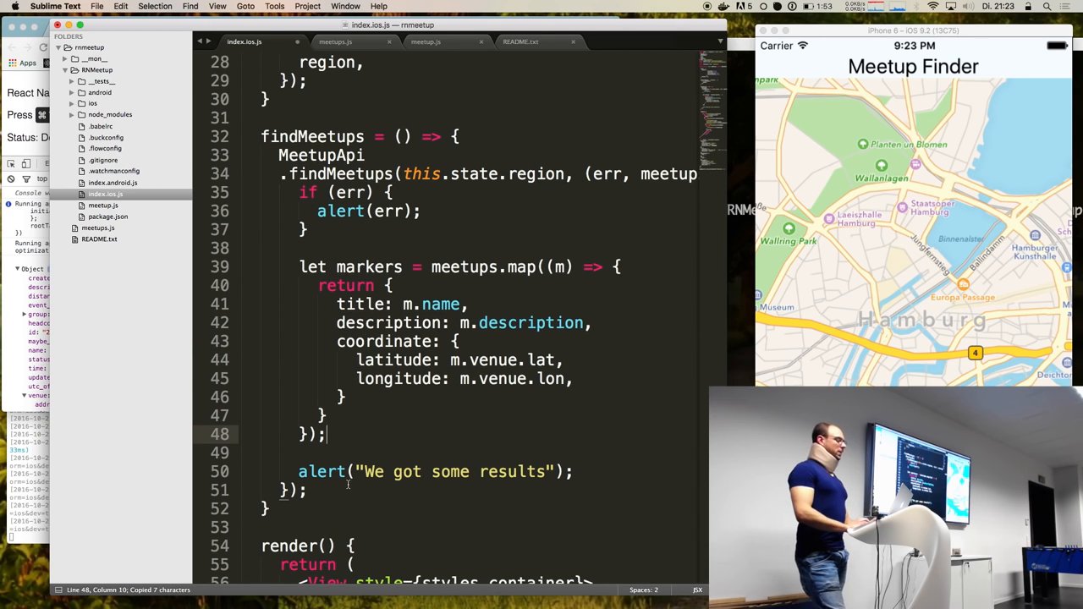
pyautogui.write('debug')
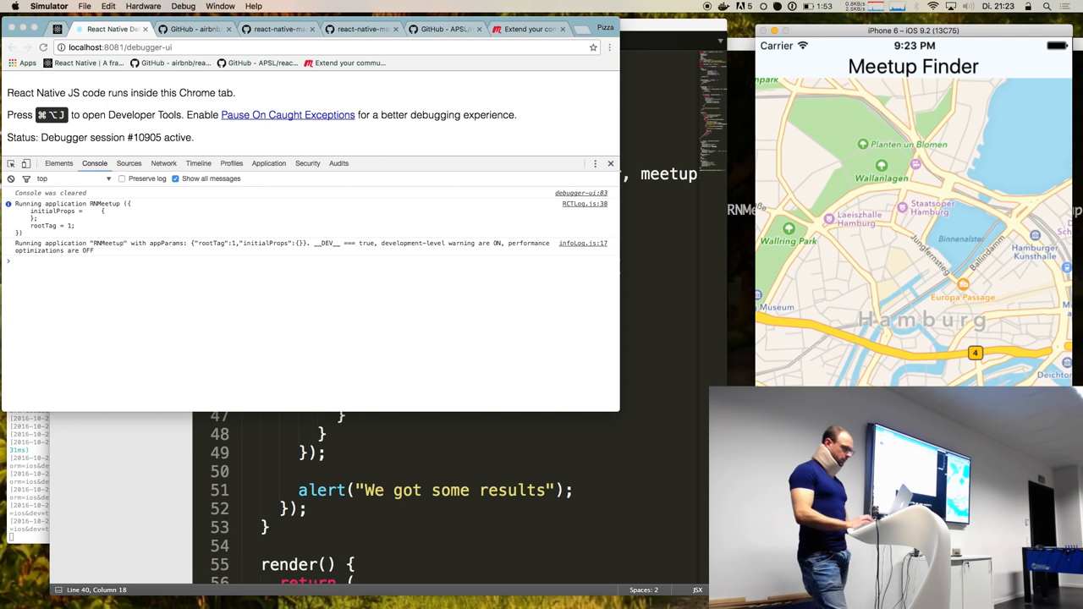
# - View the paused source, inspect m under Scope > Local, then resume execution
pyautogui.click(129, 163)
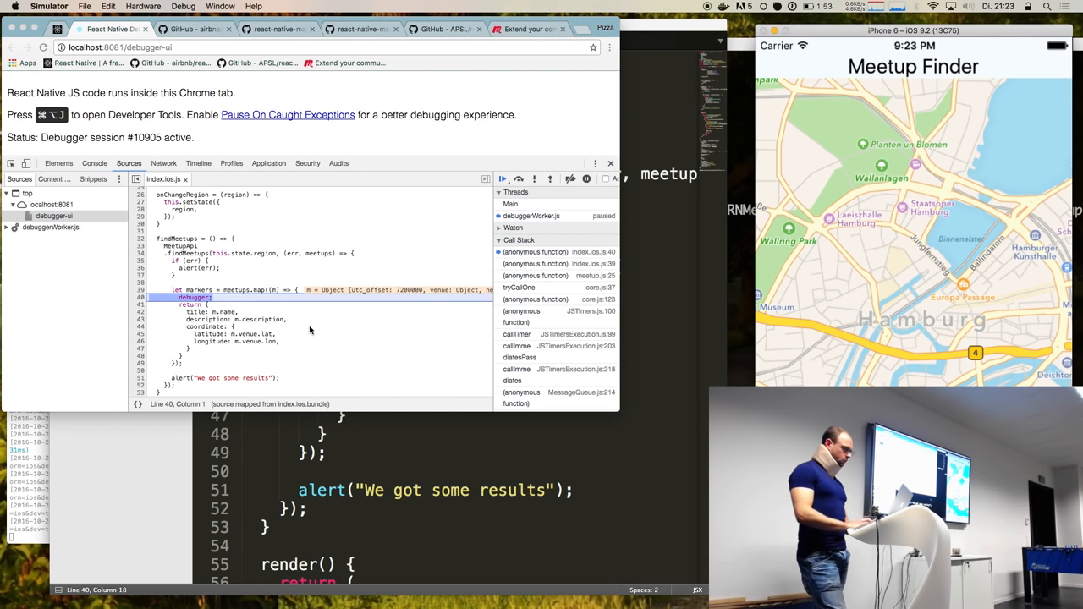
pyautogui.moveTo(284, 301)
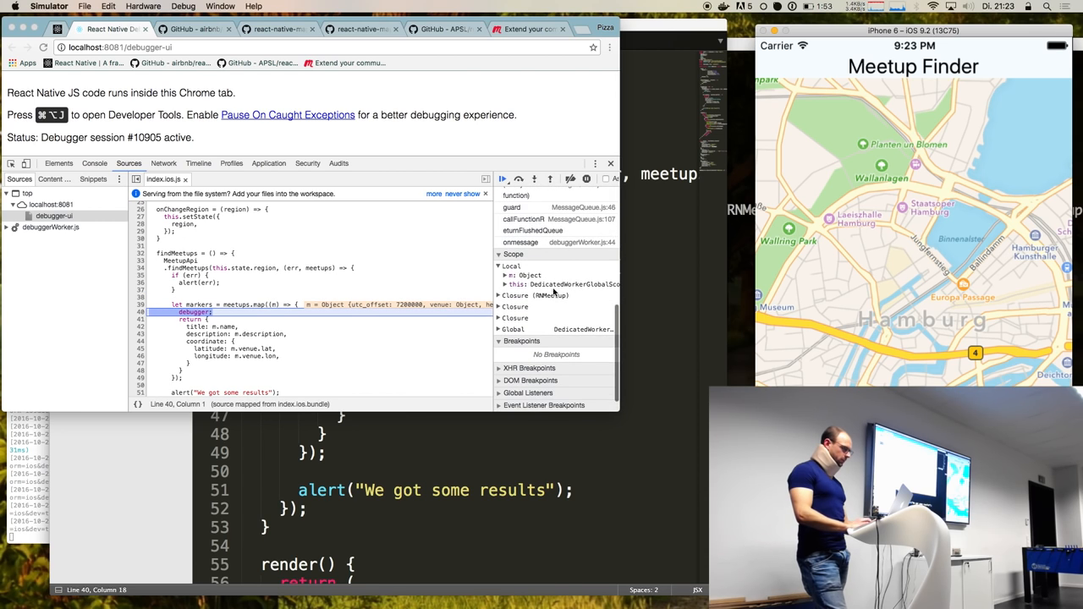
pyautogui.click(506, 275)
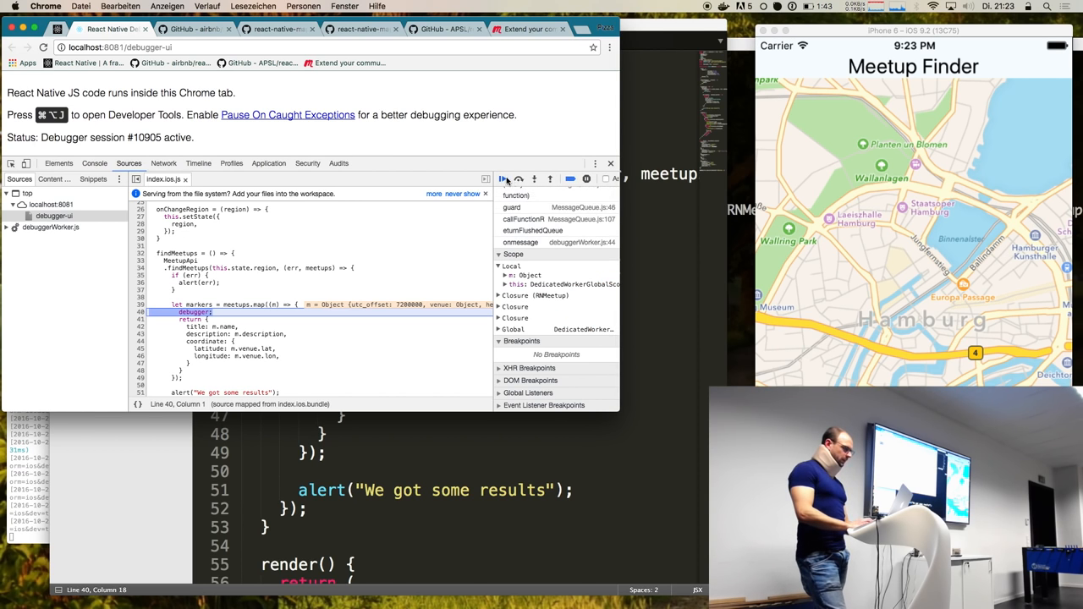
pyautogui.click(502, 178)
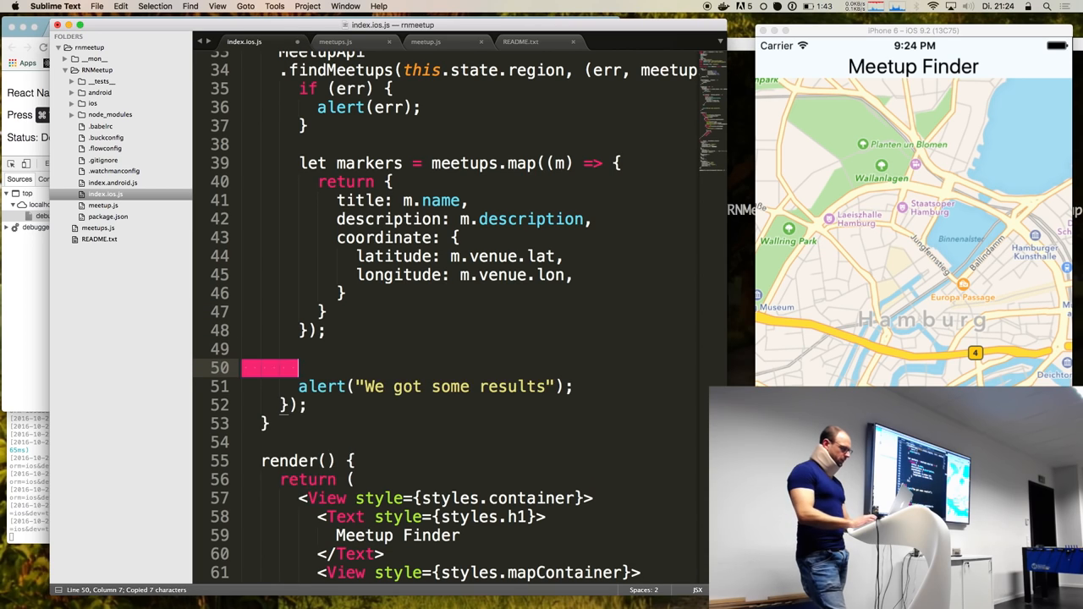
# - Replace the results alert with this.setState({ markers }) and check markers: [] initial state
pyautogui.write('this.setSate({')
pyautogui.write('markers,')
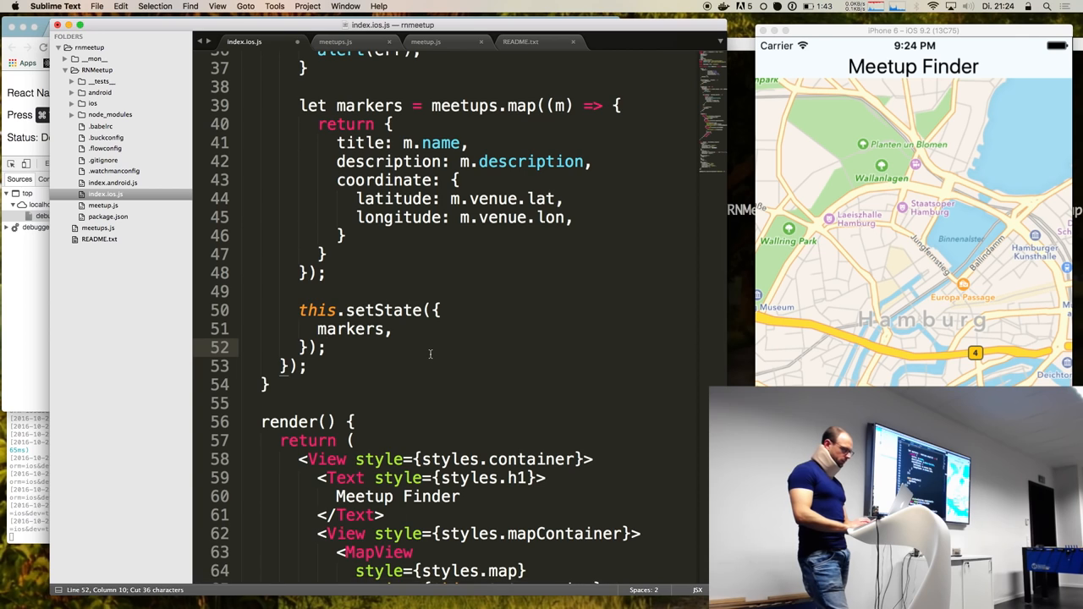
pyautogui.scroll(-3)
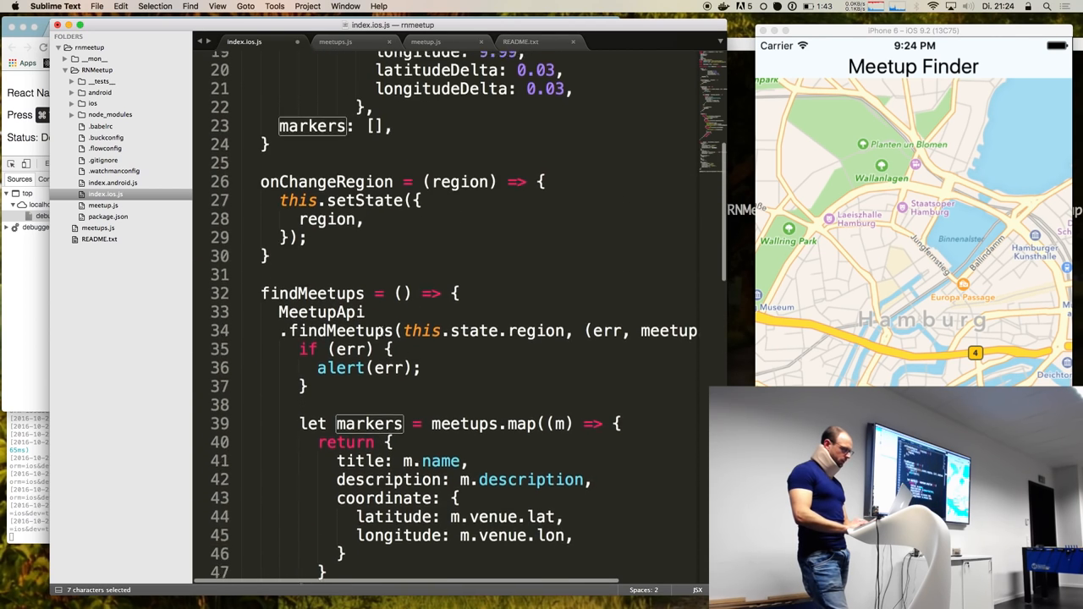
pyautogui.scroll(-3)
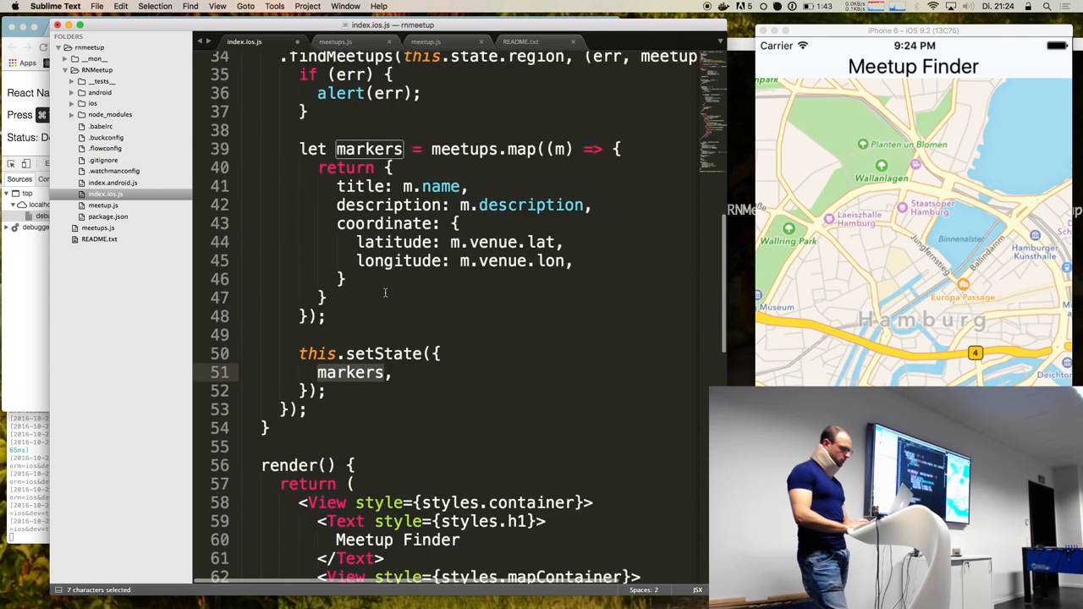
pyautogui.scroll(-3)
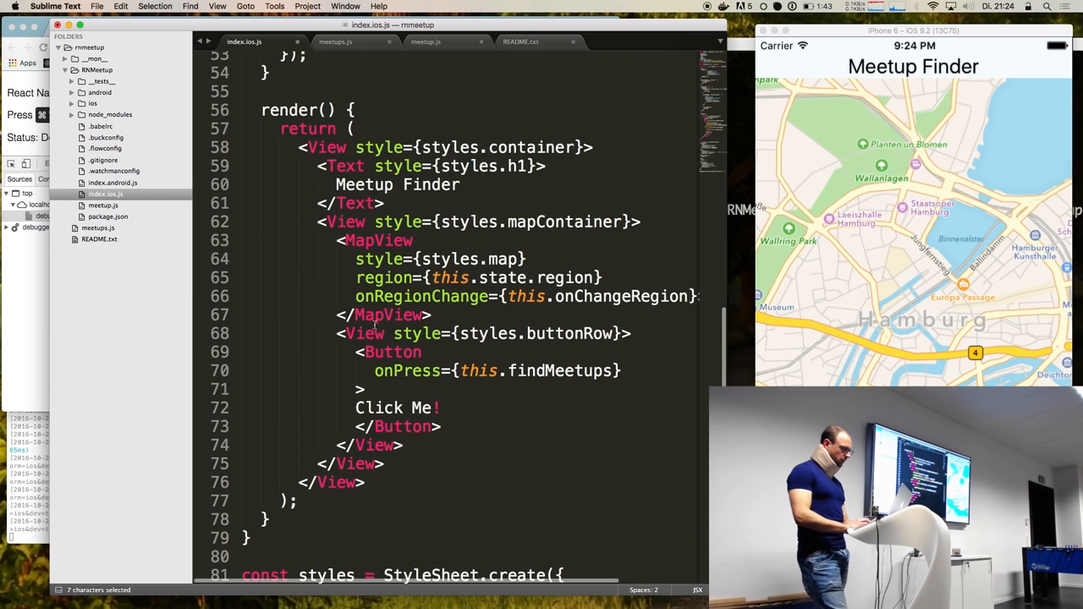
# - Inside <MapView>, start {this.state.markers.map((m) => ...)} with a multi-line return
pyautogui.click(607, 296)
pyautogui.write('<')
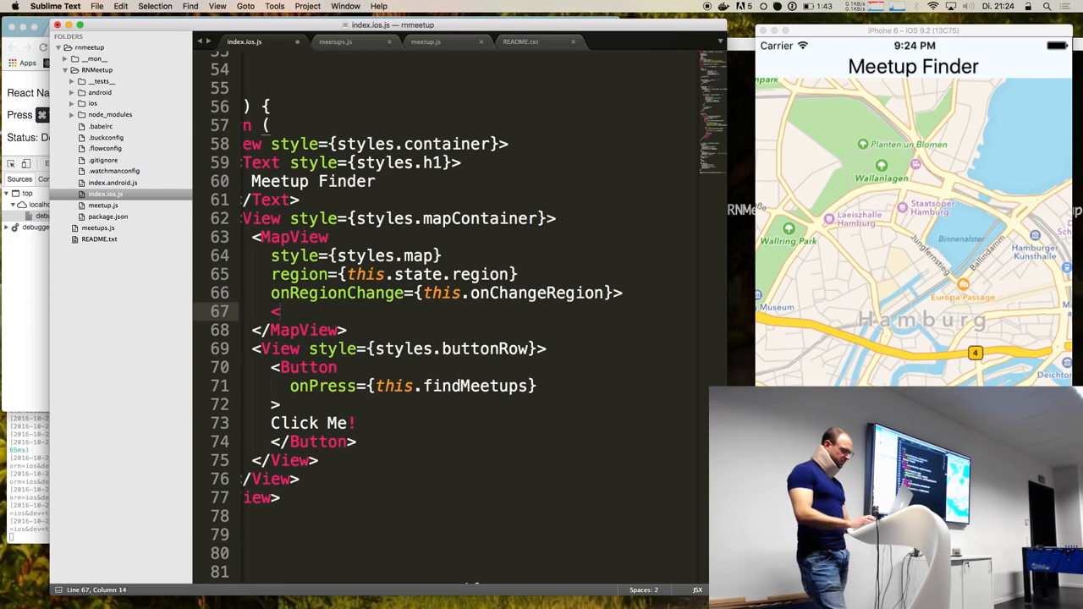
pyautogui.write('MapView.Marker>')
pyautogui.write('{')
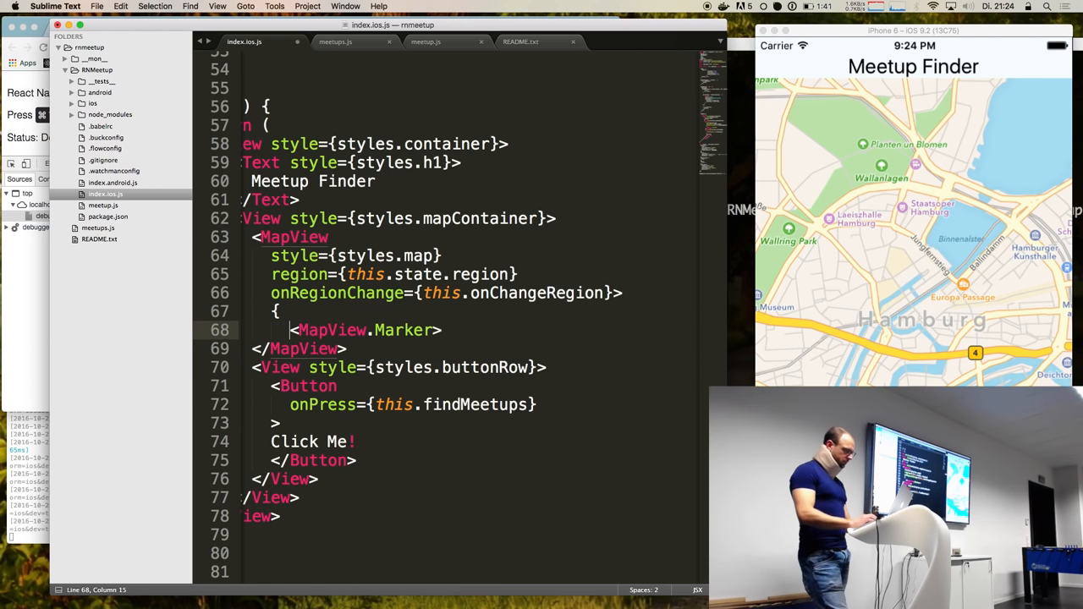
pyautogui.write('this.set')
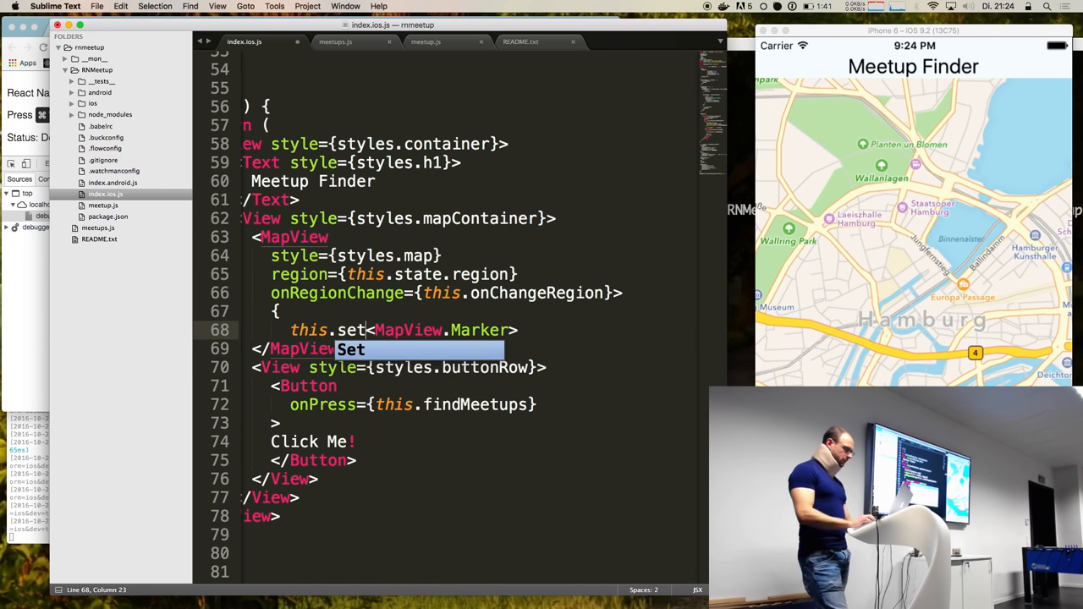
pyautogui.write('state.m')
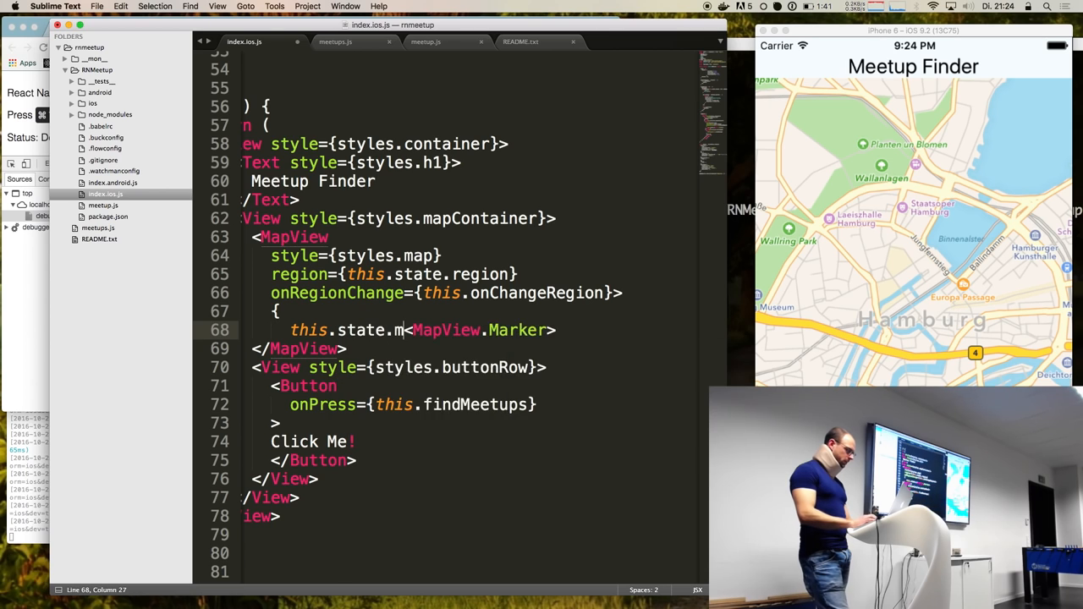
pyautogui.write('arkers.f')
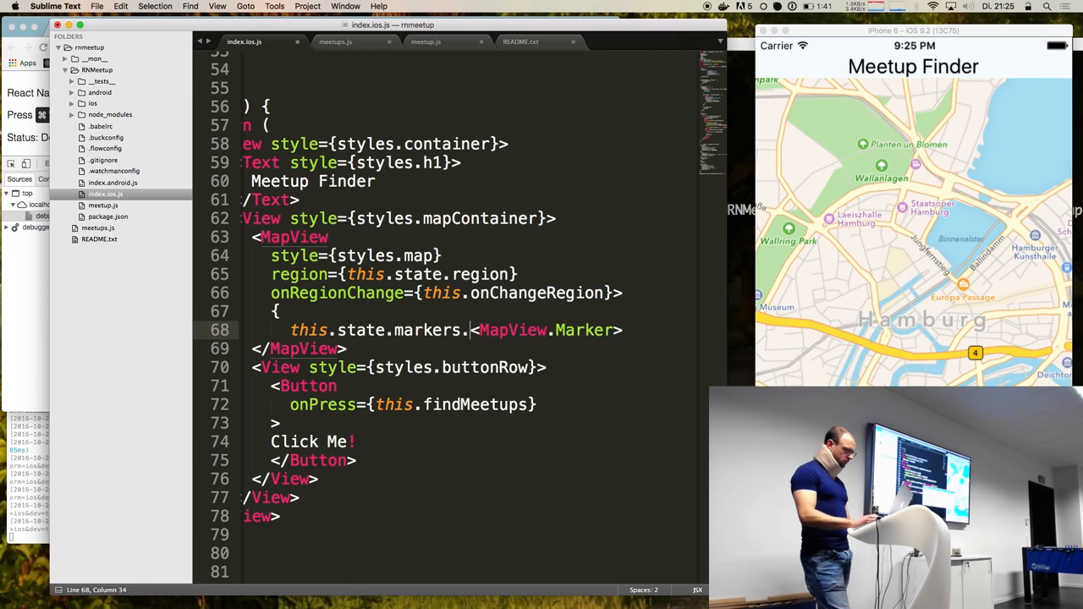
pyautogui.write('map(')
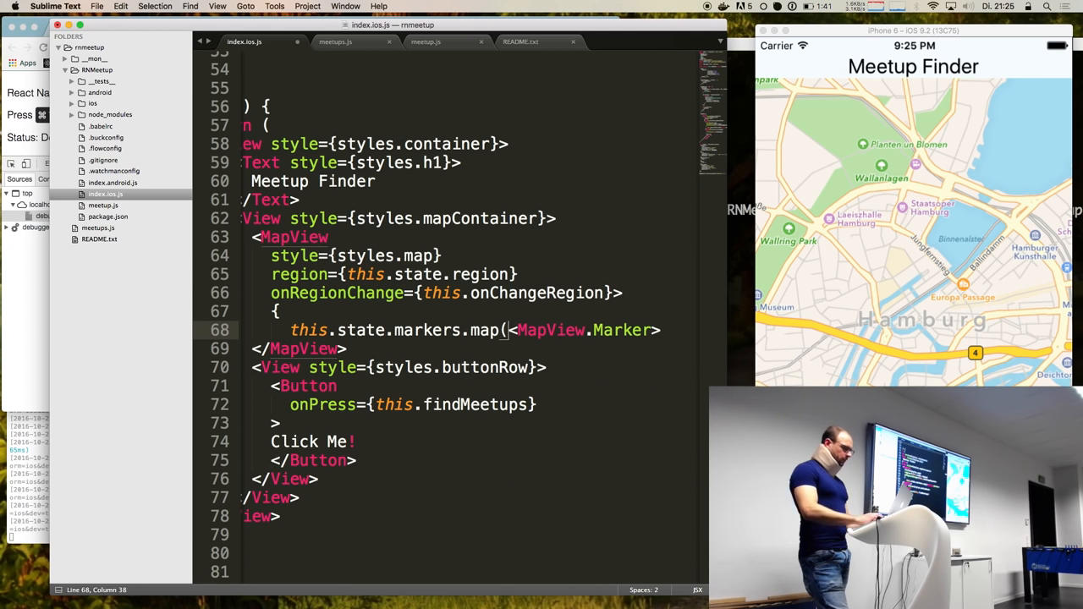
pyautogui.write('(m) =>')
pyautogui.write('return ')
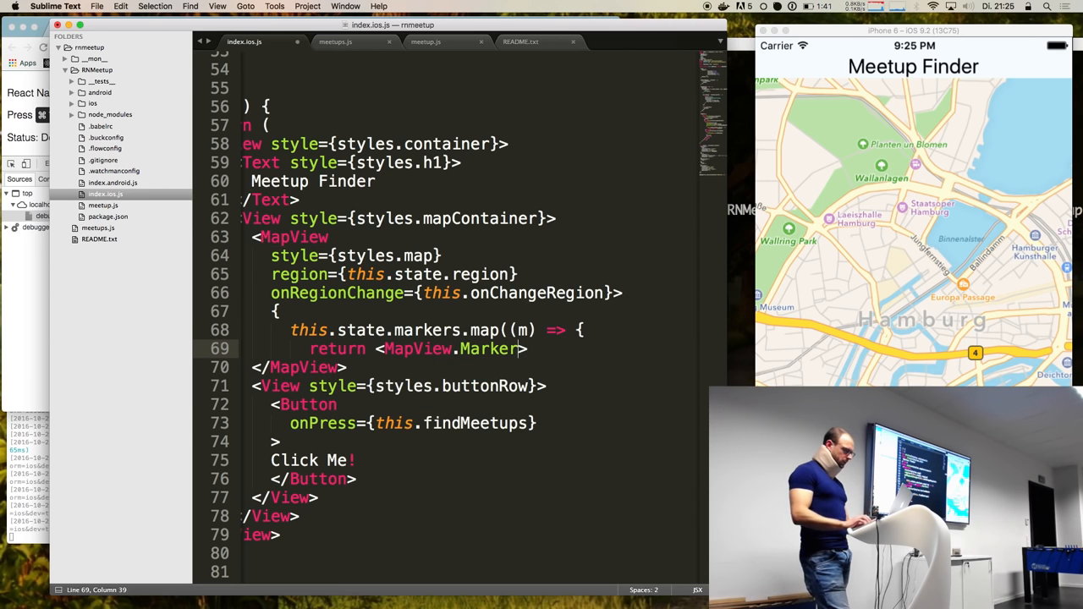
pyautogui.press('enter')
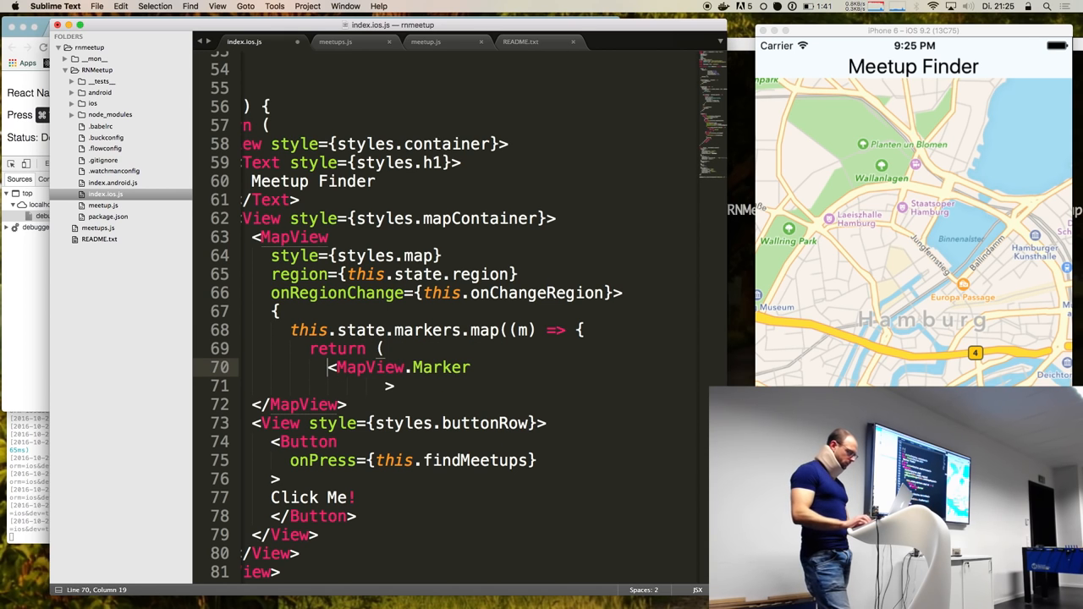
# - Return <MapView.Marker {...m} /> for each marker, spreading its properties
pyautogui.scroll(-3)
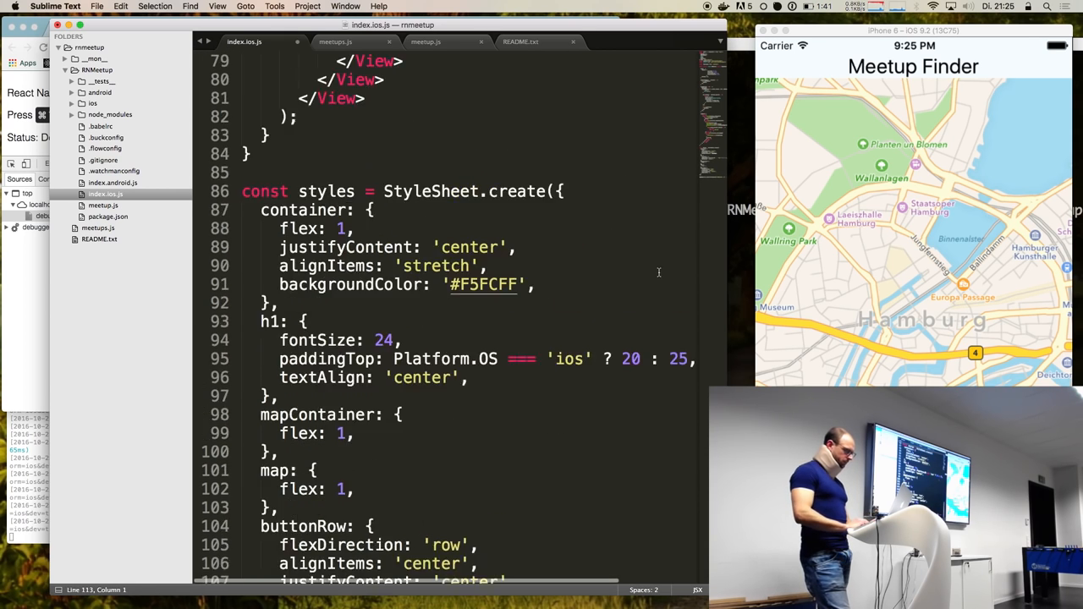
pyautogui.scroll(3)
pyautogui.write('}')
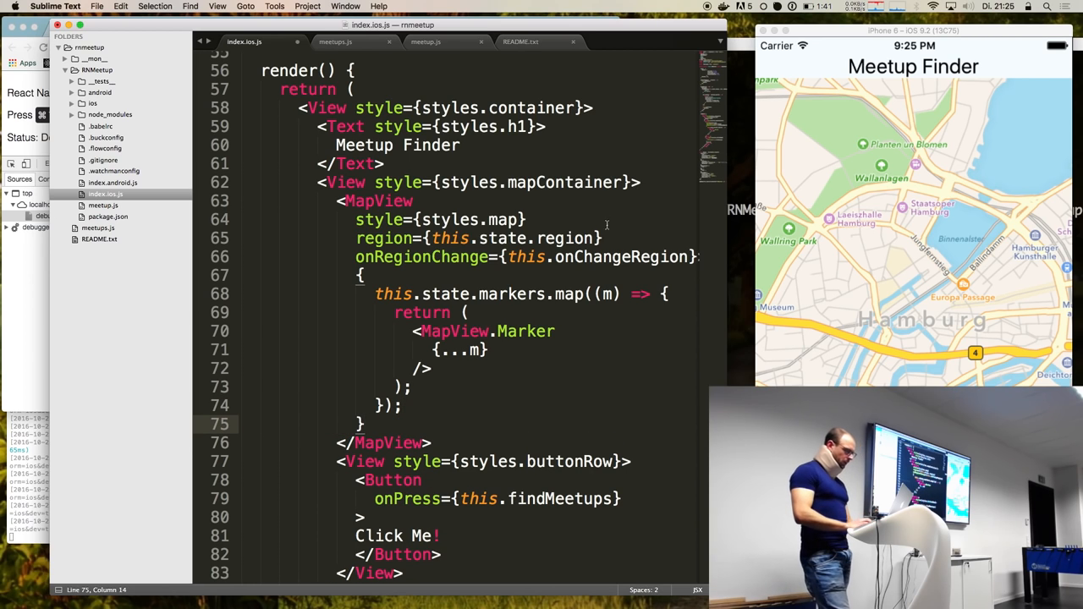
pyautogui.click(454, 294)
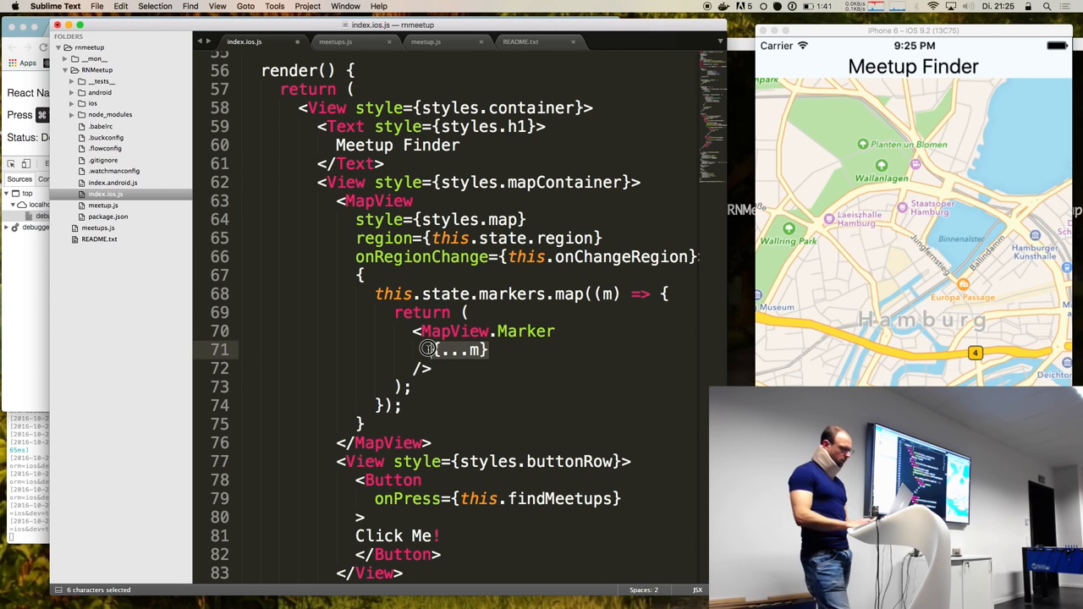
pyautogui.scroll(3)
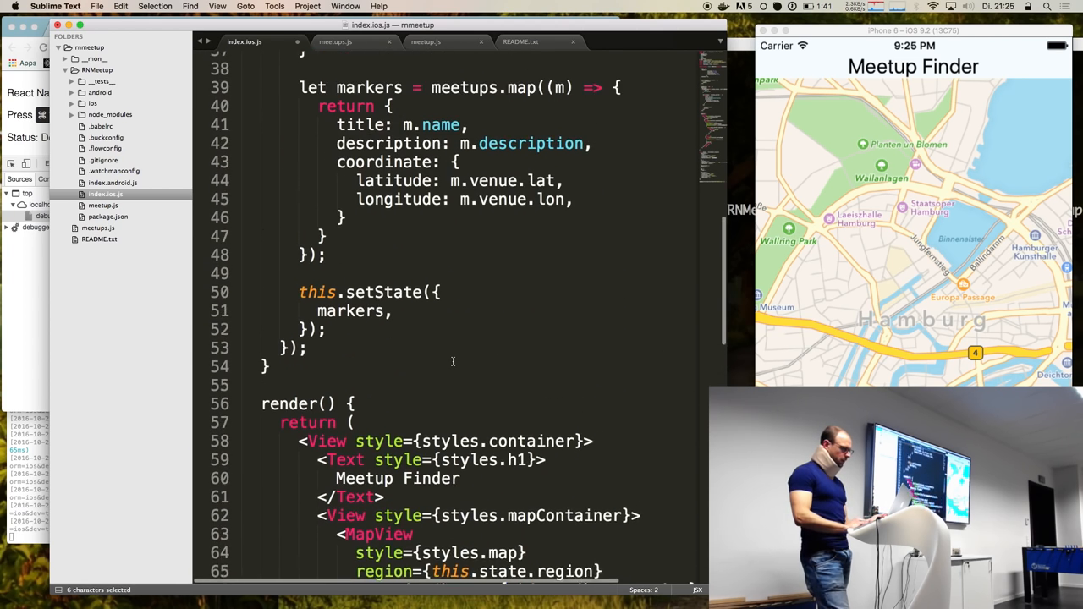
pyautogui.scroll(3)
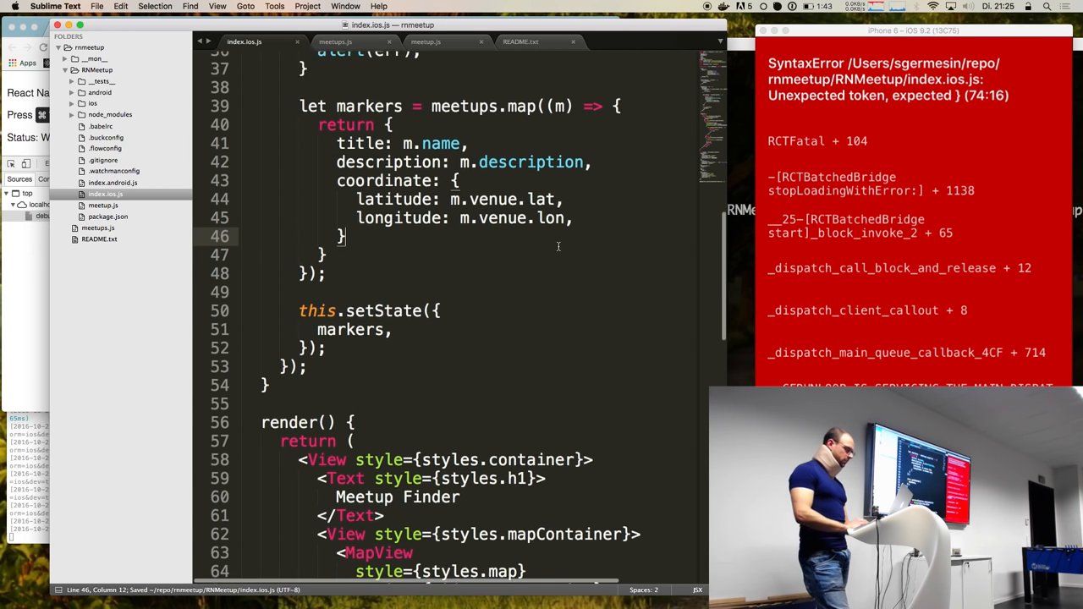
# - Jump to flagged line 74 and fix the braces and MapView closing bracket
pyautogui.scroll(-3)
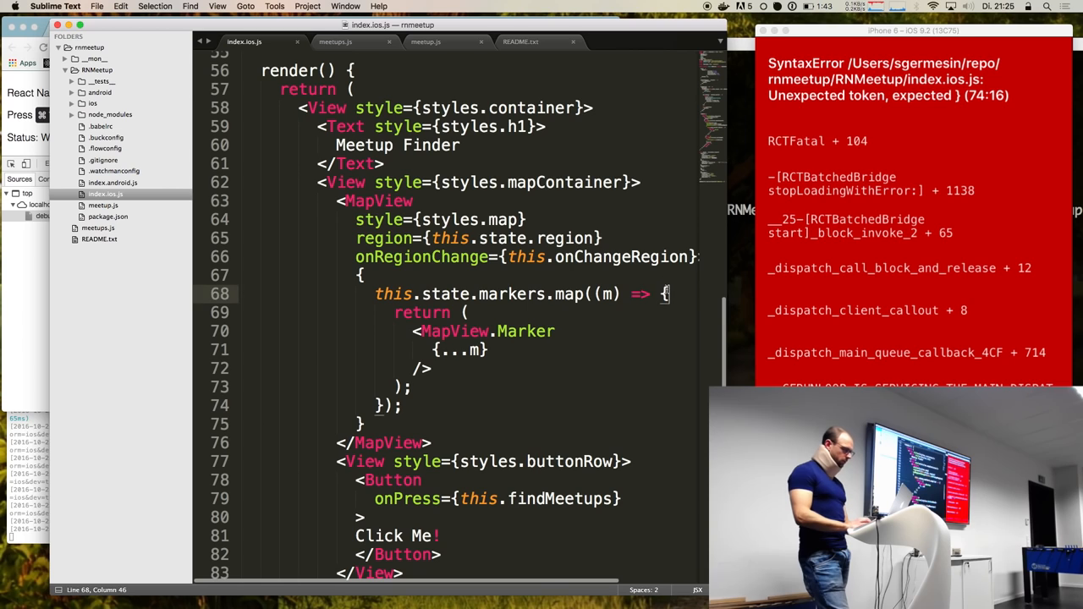
pyautogui.click(429, 406)
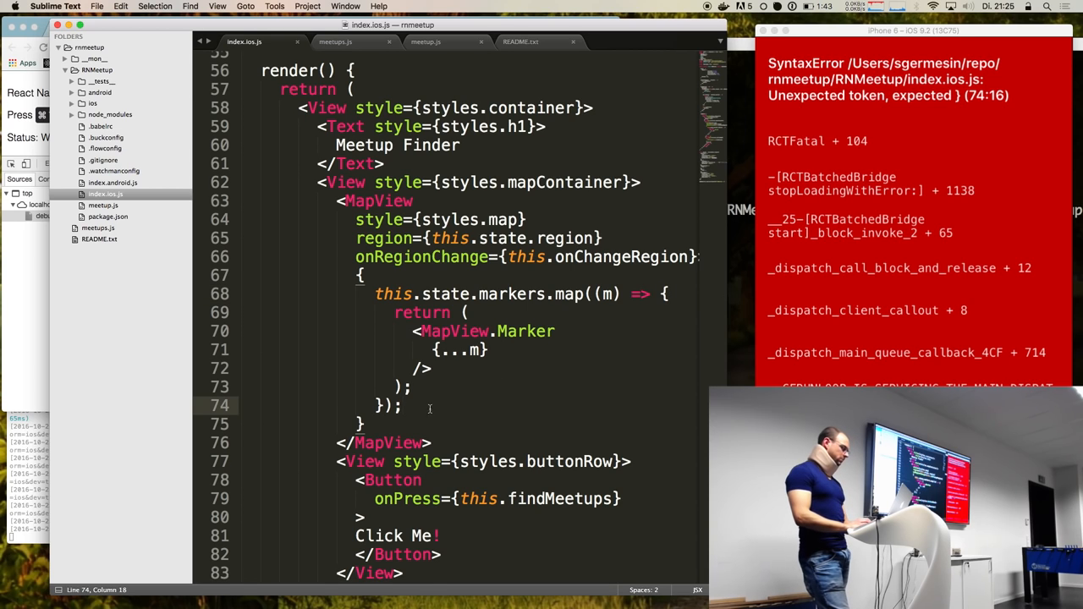
pyautogui.scroll(-3)
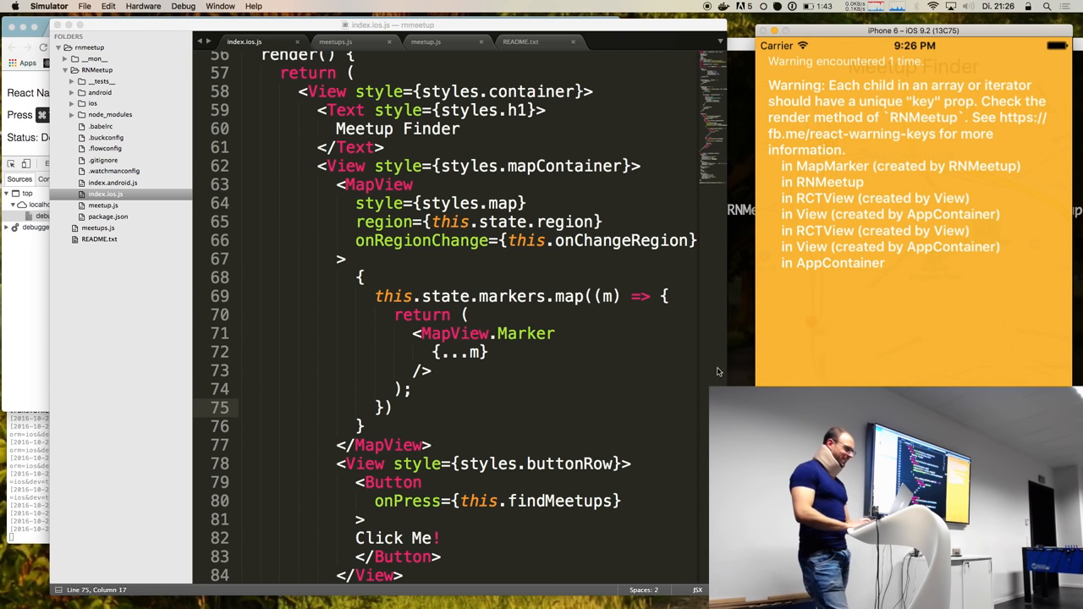
# - Add an idx parameter to the map callback and a key property to each marker
pyautogui.scroll(3)
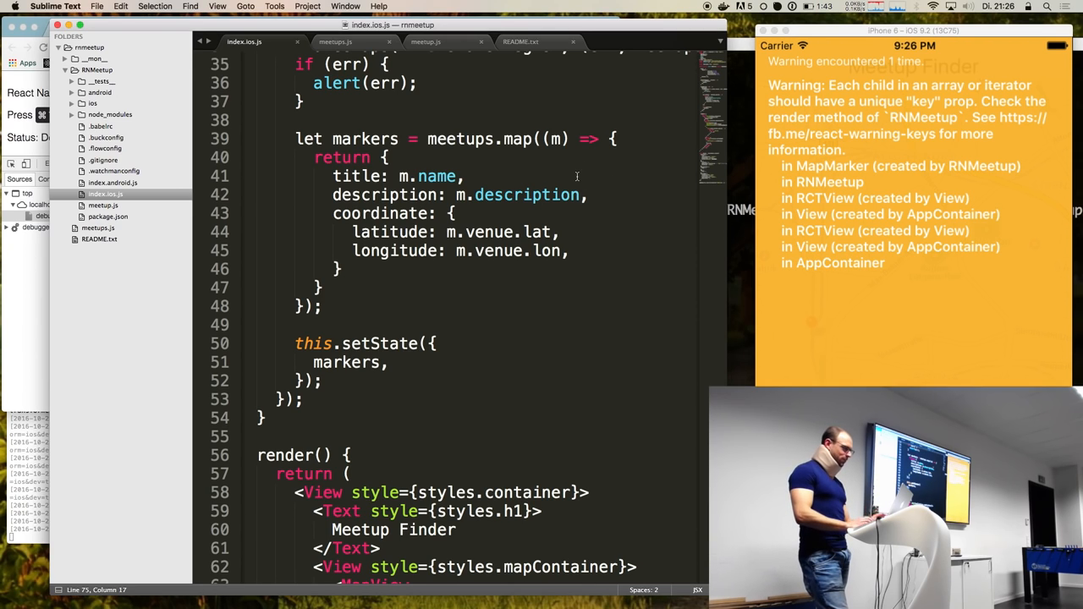
pyautogui.write(', idx')
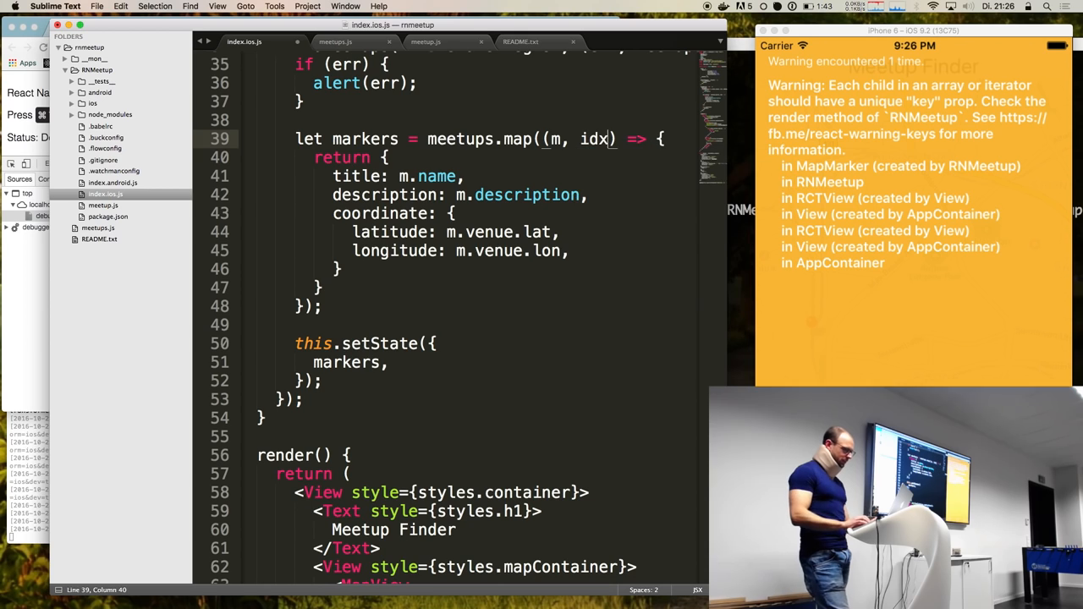
pyautogui.write('key: `marker-${idx}`,')
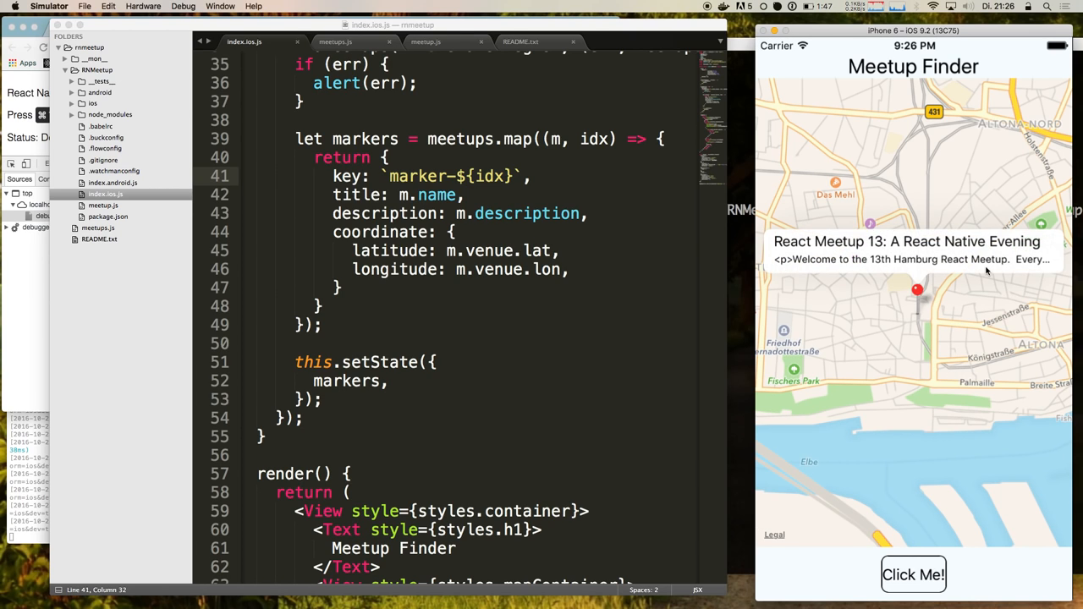
pyautogui.moveTo(940, 426)
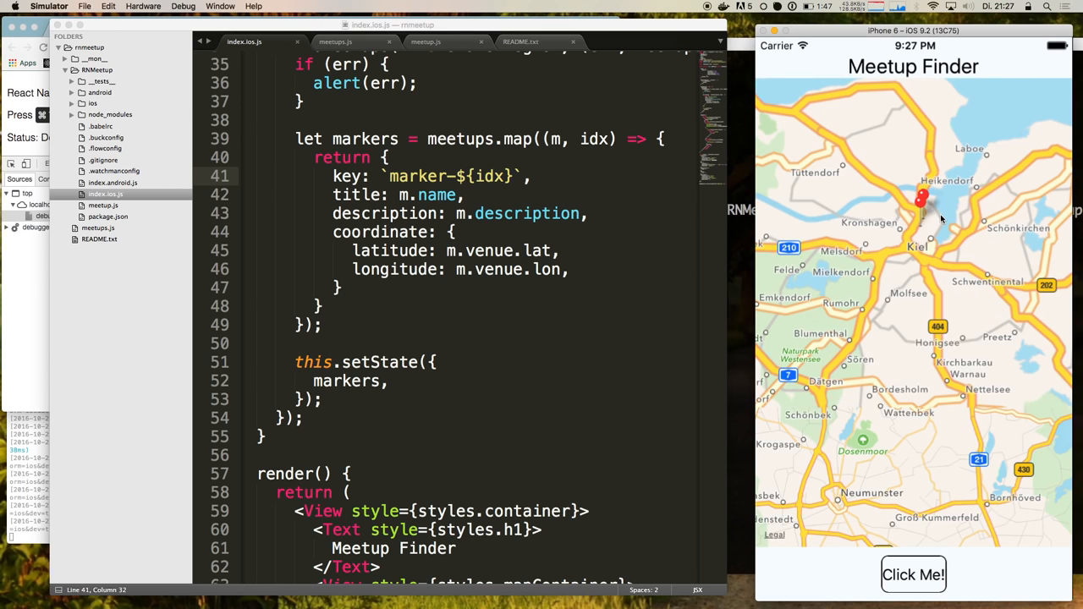
# - Zoom the map toward Kiel and tap the lower pin to show its callout
pyautogui.click(922, 200)
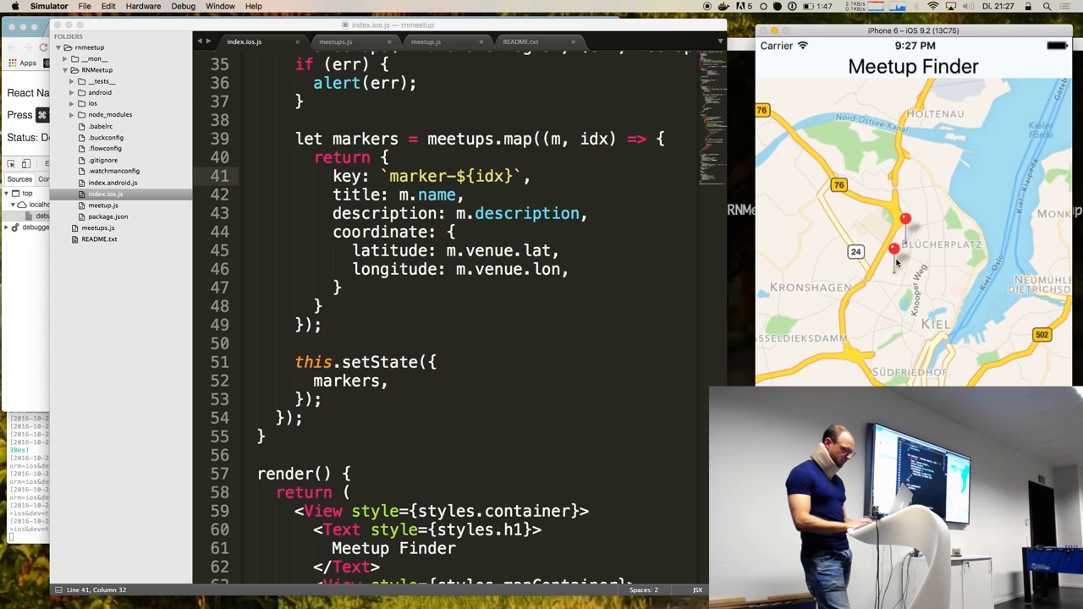
pyautogui.click(894, 249)
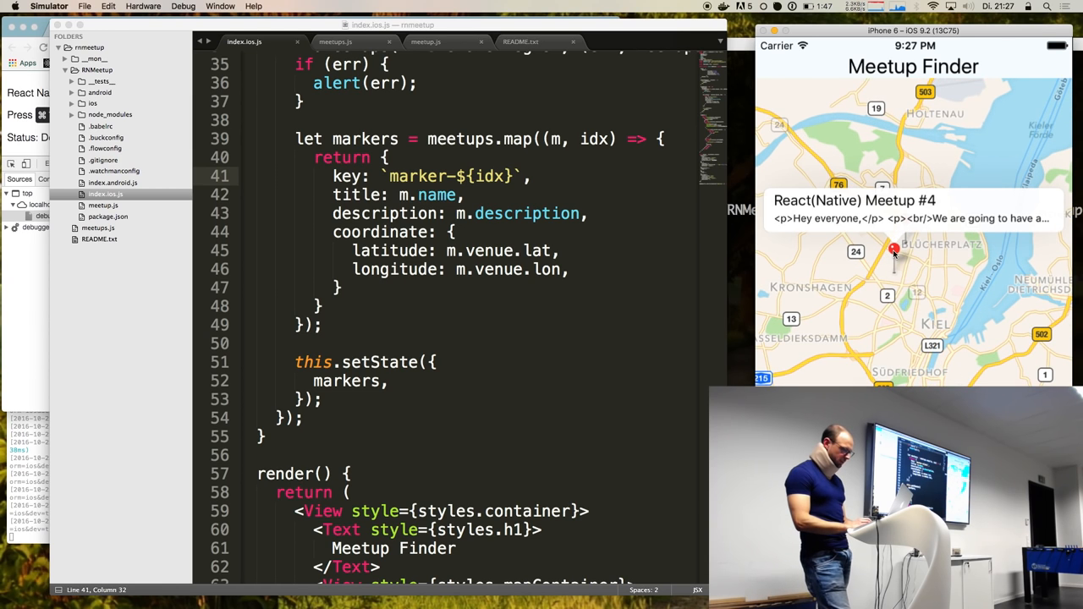